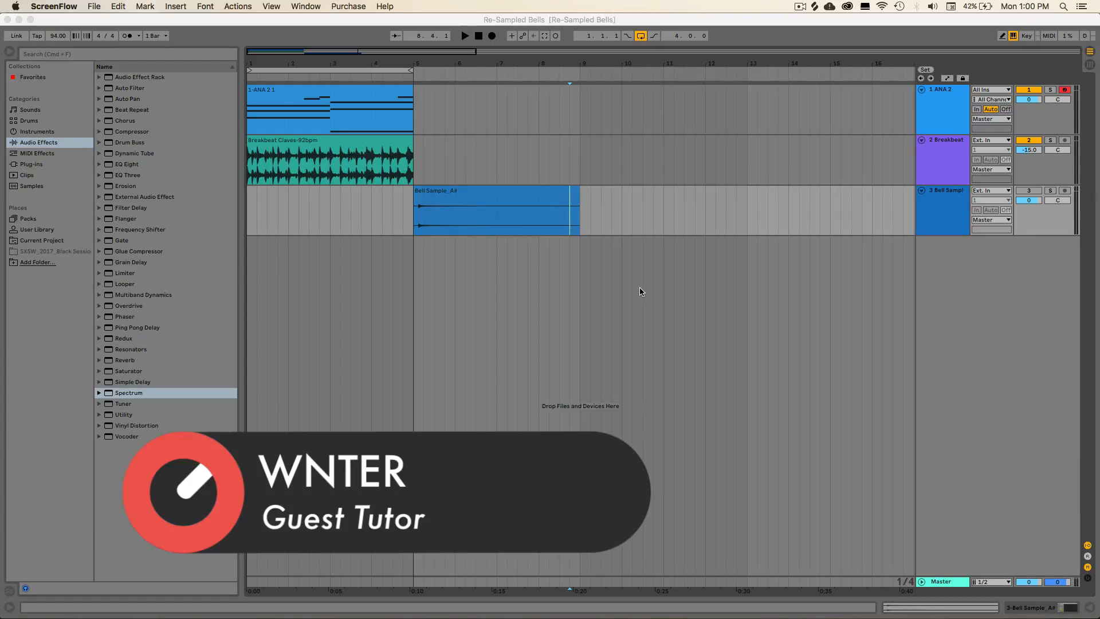
Return playback to the song start and audition the arrangement, then stop.
left_click(478, 36)
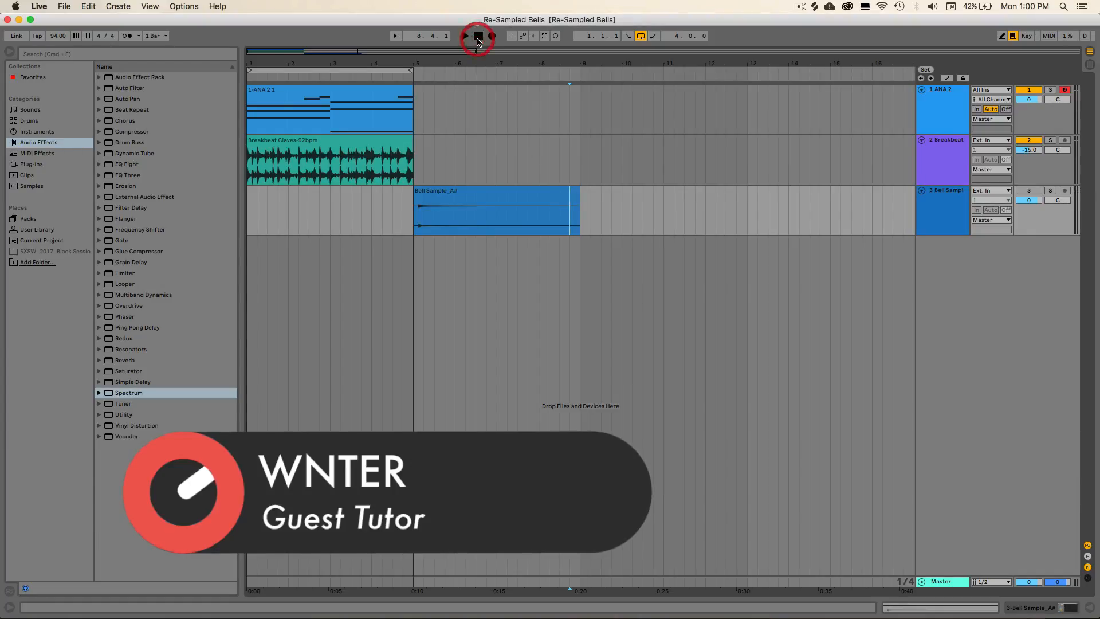
left_click(466, 35)
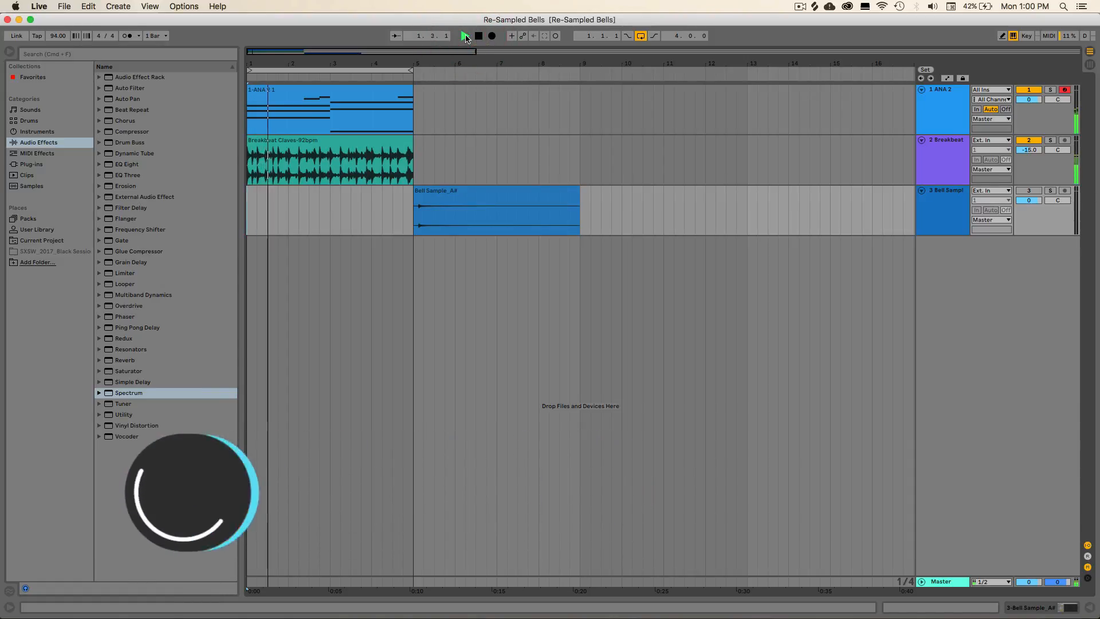
left_click(465, 35)
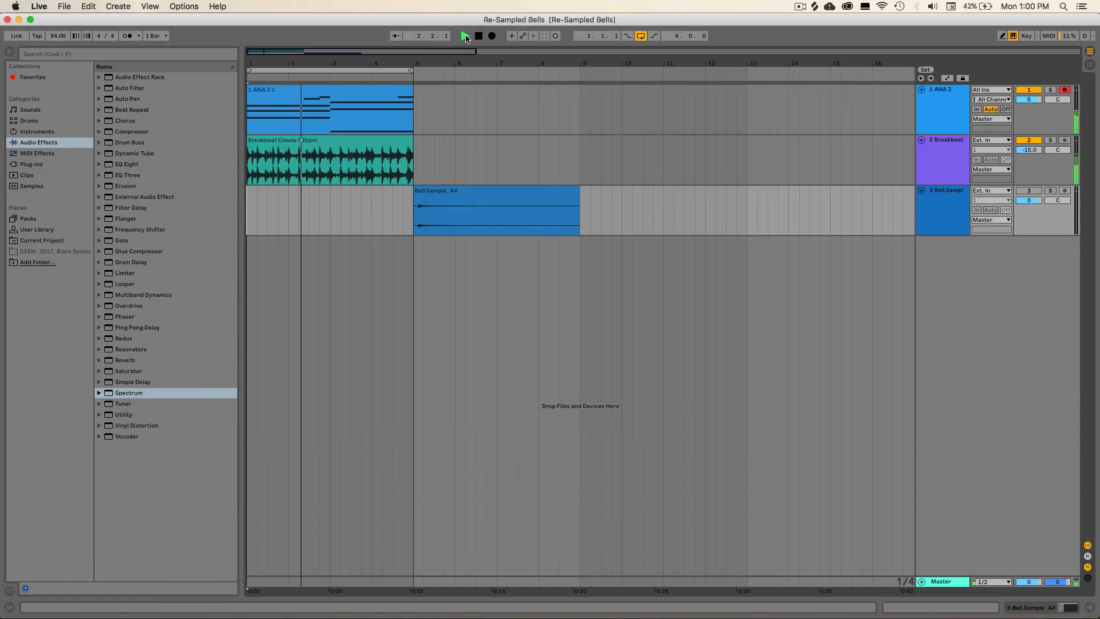
left_click(465, 35)
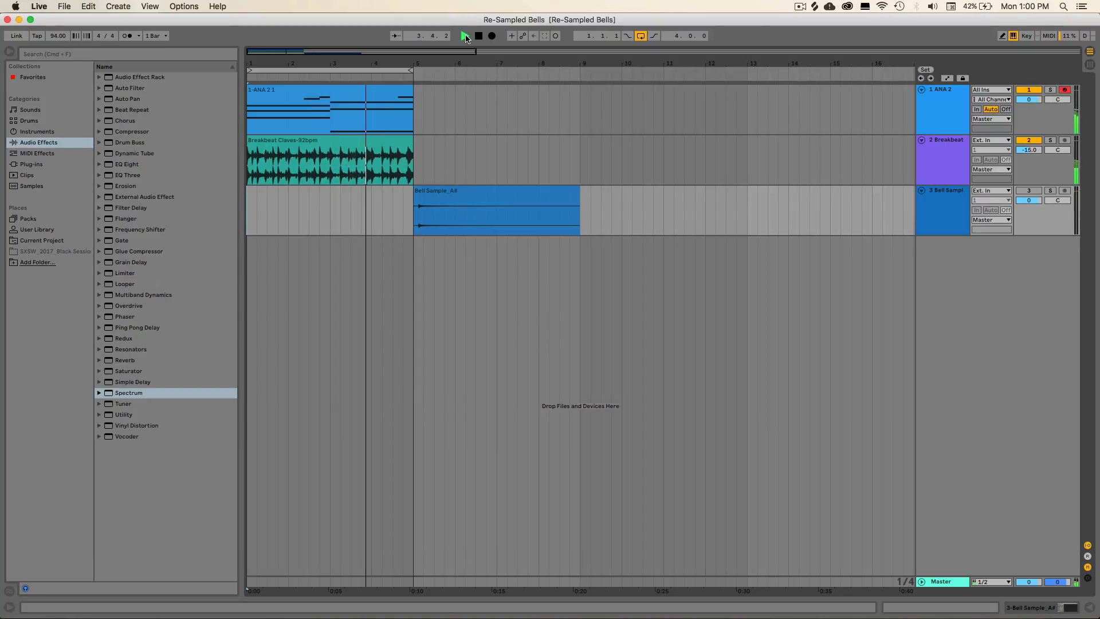
left_click(464, 36)
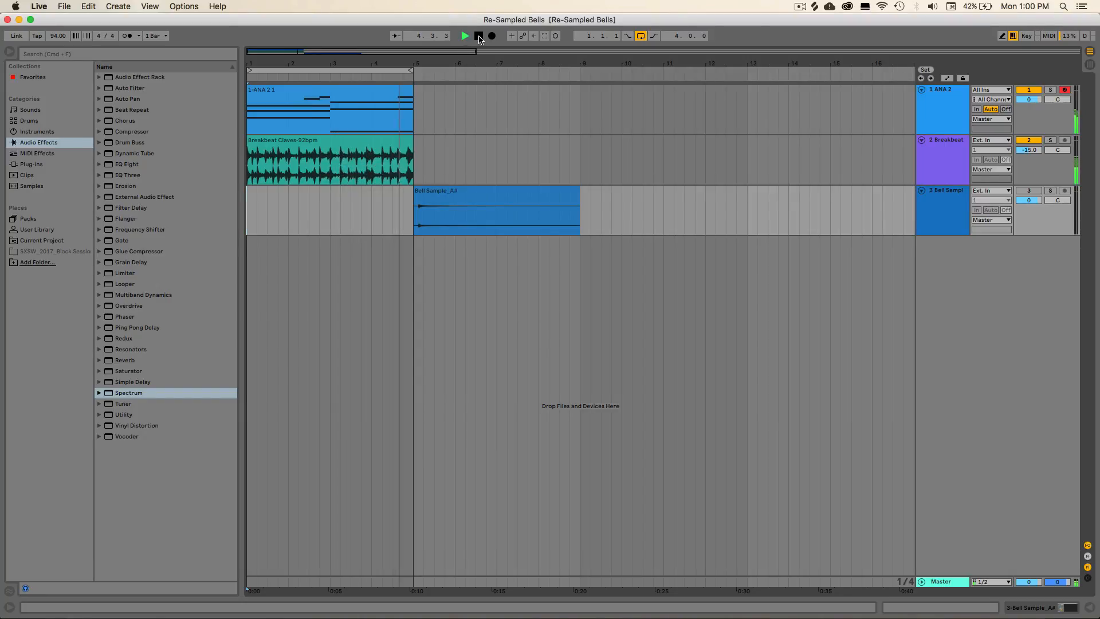
left_click(465, 36)
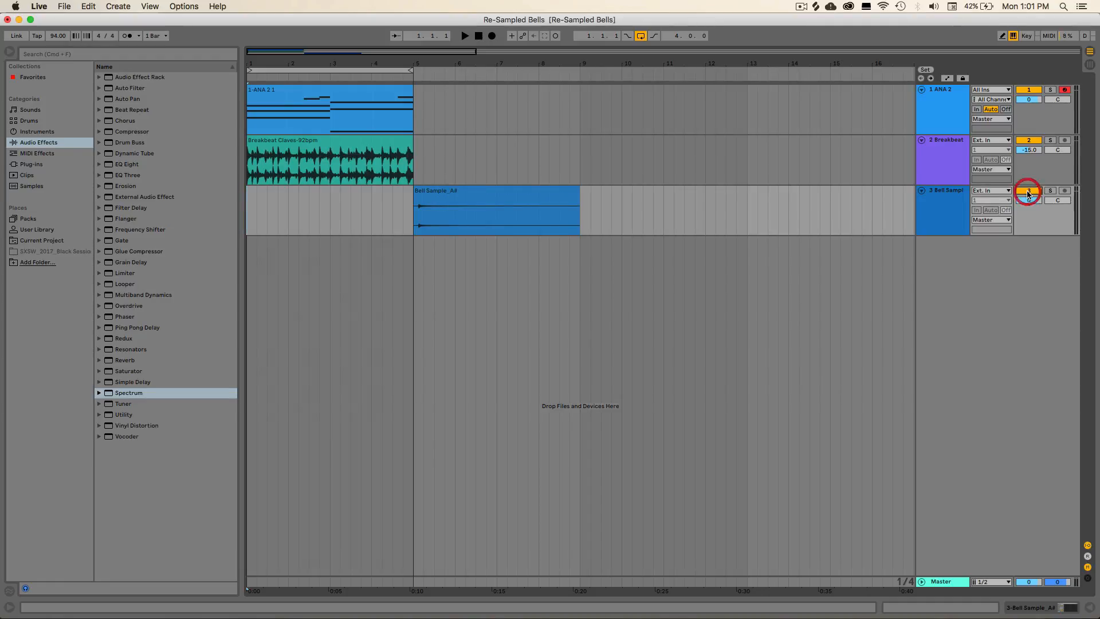
Reactivate the Bell Sample track and play the bell clip once.
left_click(1026, 190)
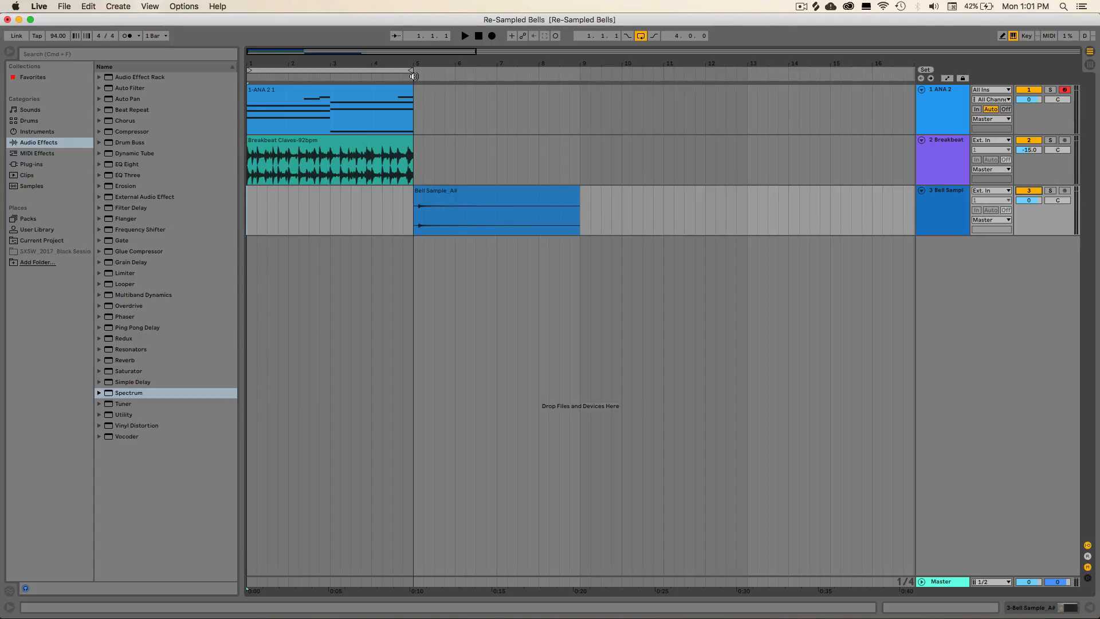
left_click(466, 35)
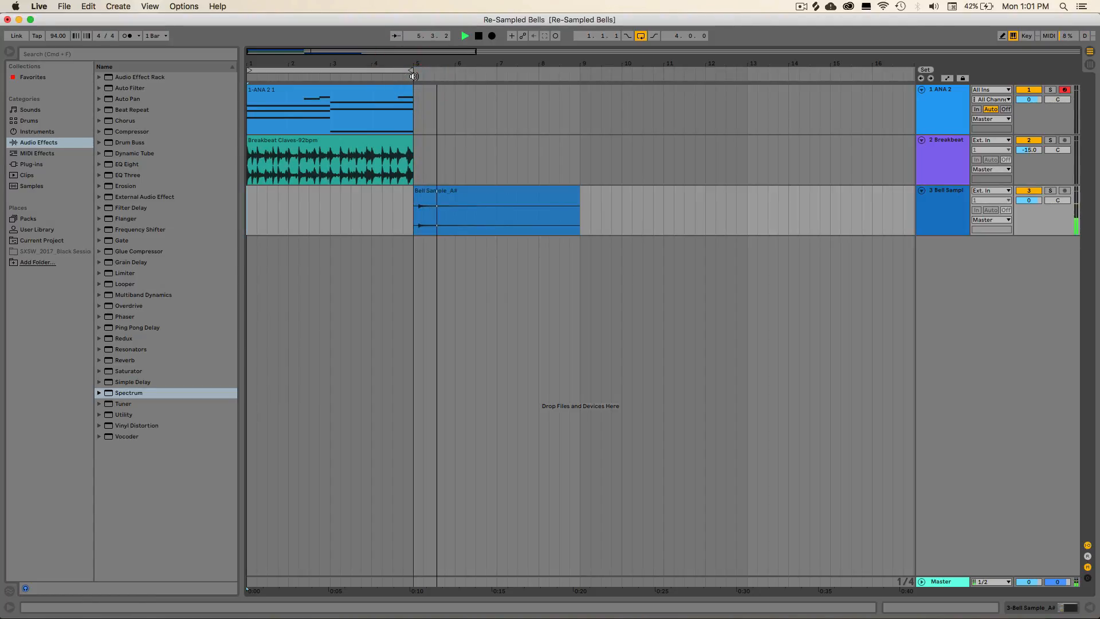
left_click(479, 35)
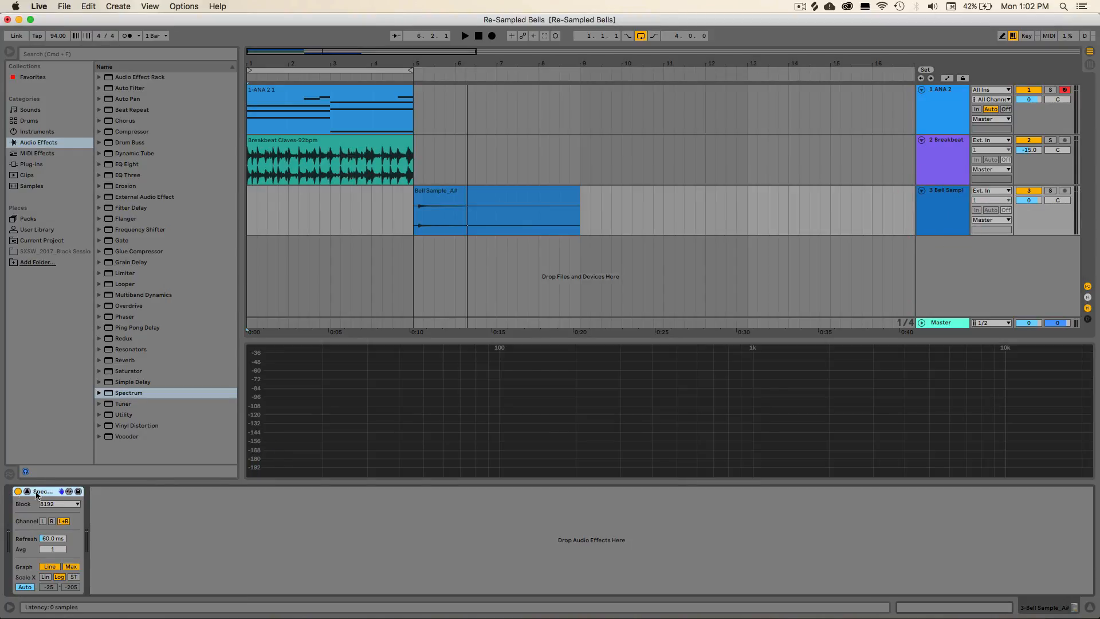
mouse_move(795, 378)
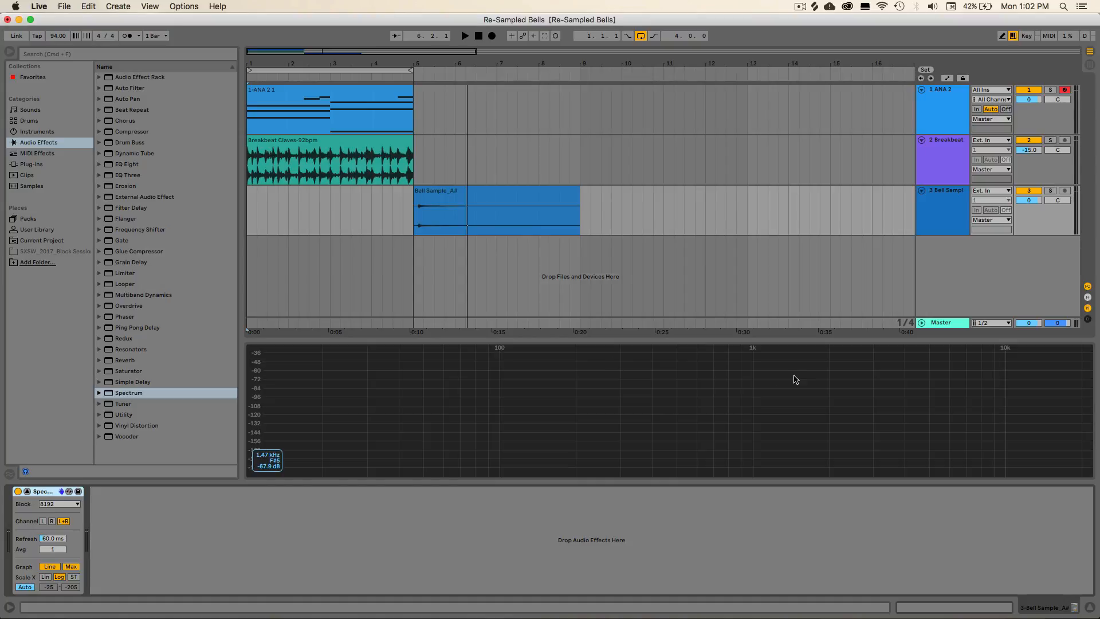
mouse_move(804, 394)
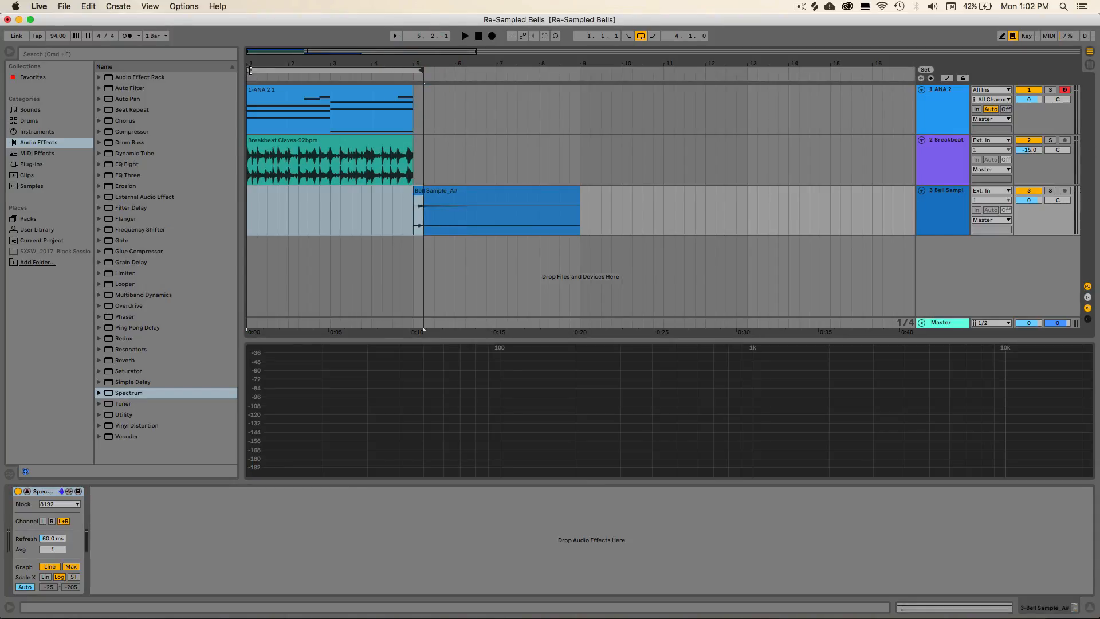
Start playback at the bell clip so the Spectrum shows its frequency peaks.
left_click(465, 35)
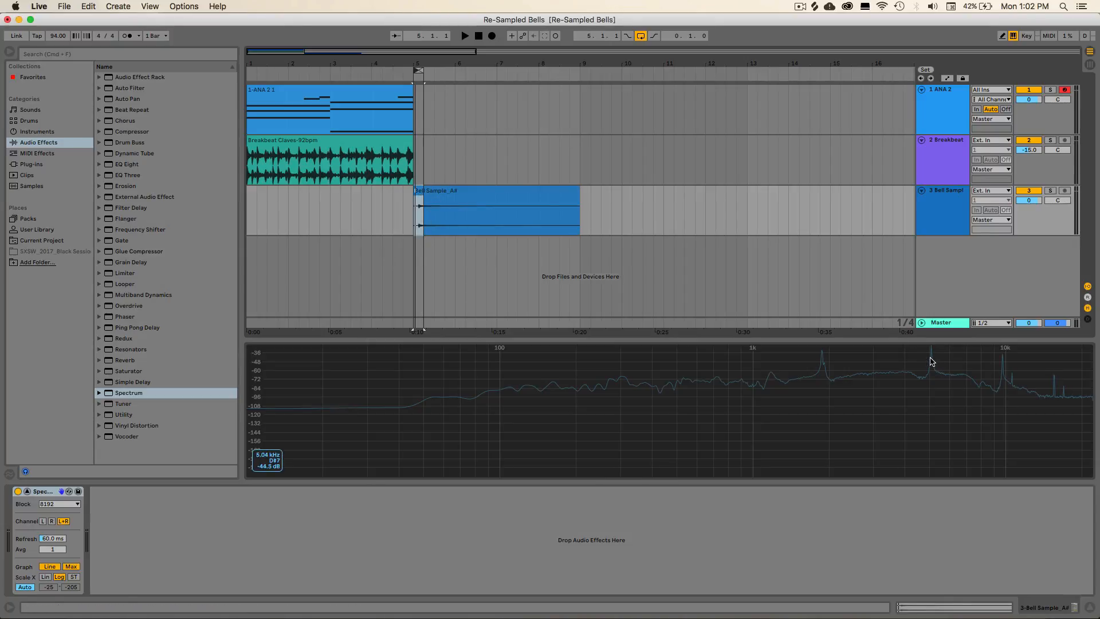
mouse_move(994, 376)
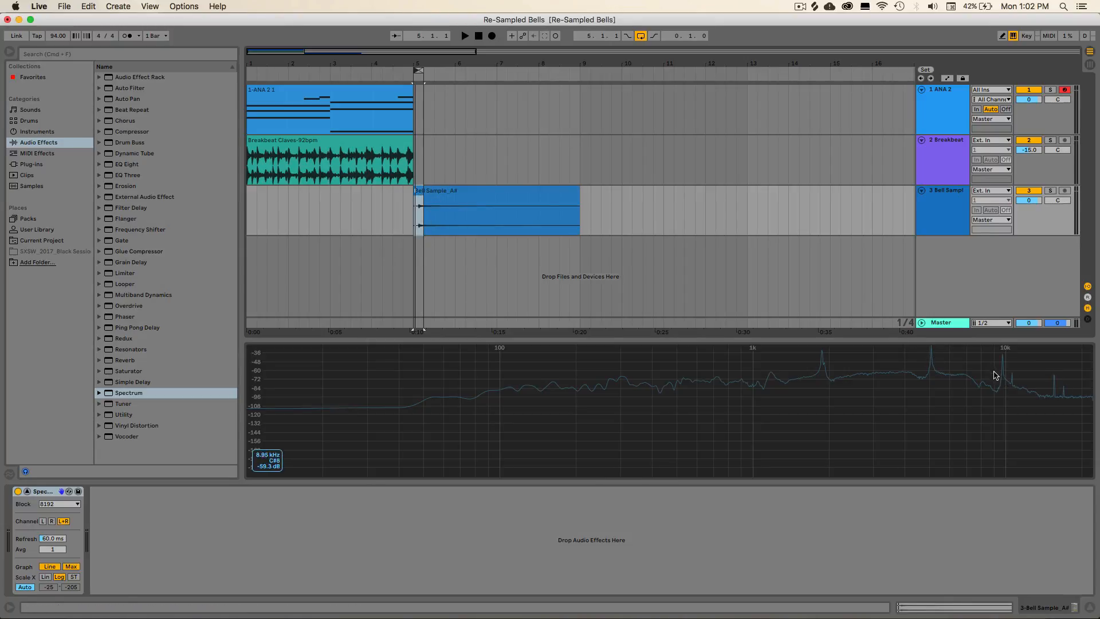
mouse_move(937, 354)
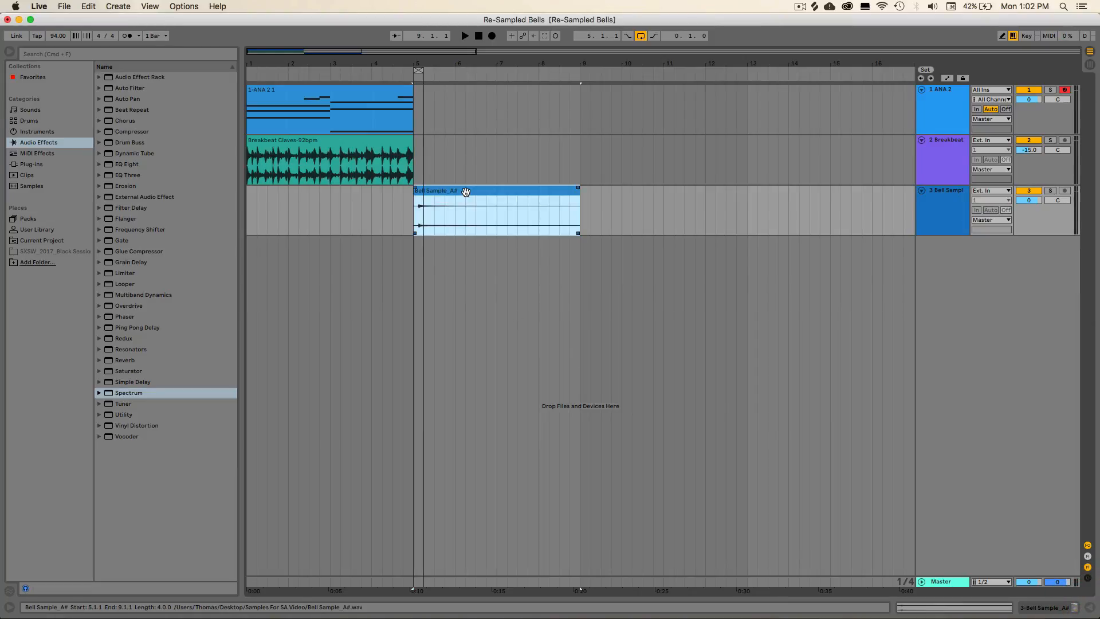
Browse Instruments, Audio Effects and then the installed Plug-ins to locate ANA 2.
left_click(36, 131)
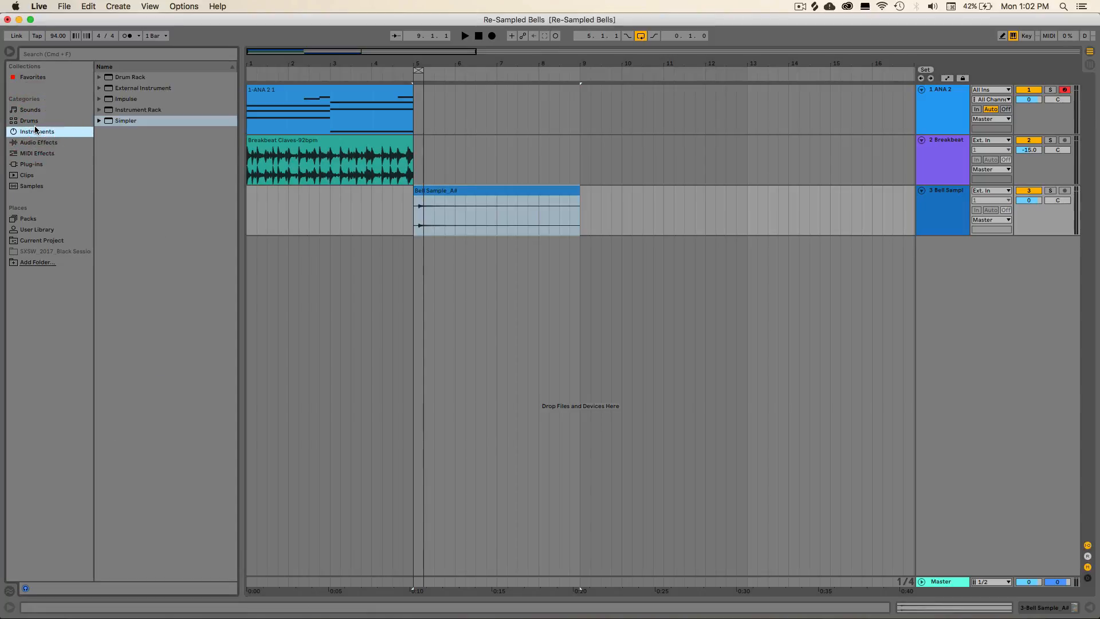
mouse_move(30, 185)
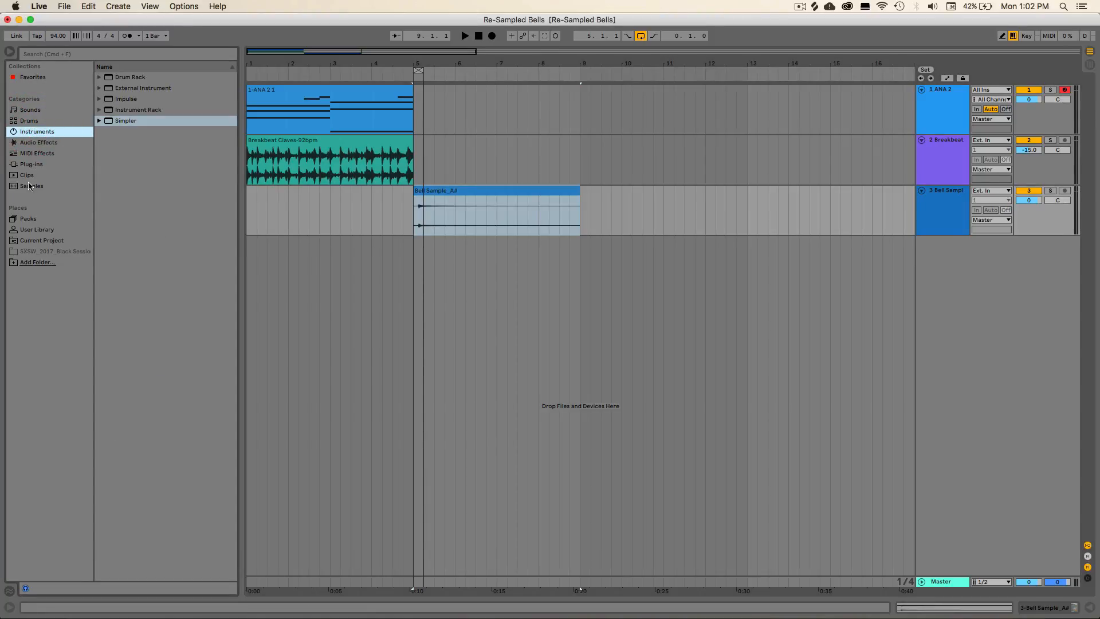
left_click(38, 141)
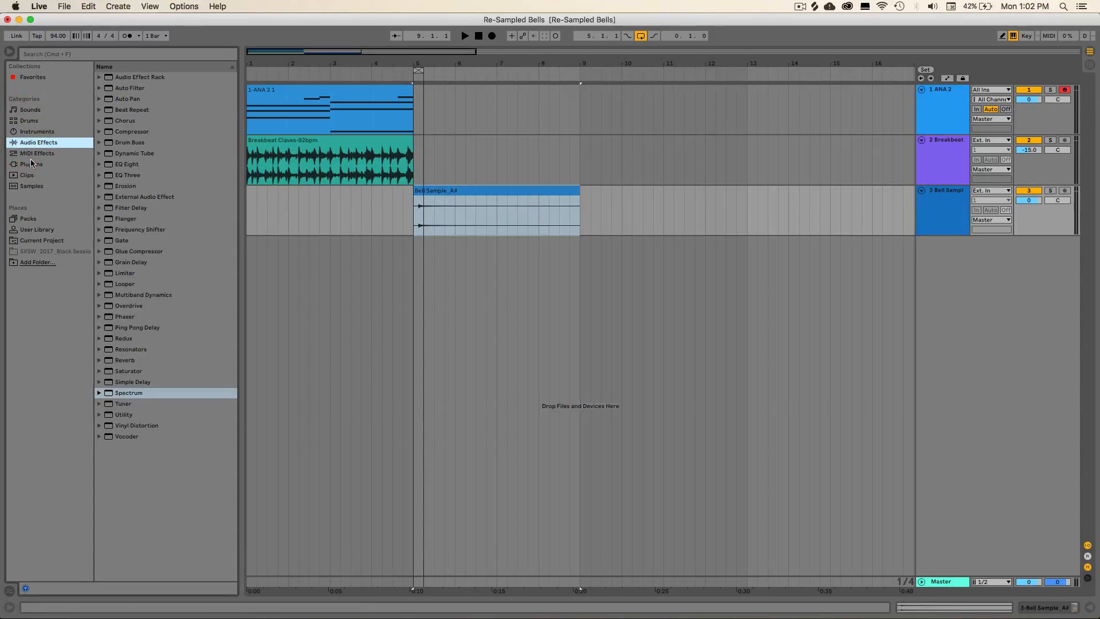
left_click(31, 163)
type("ana")
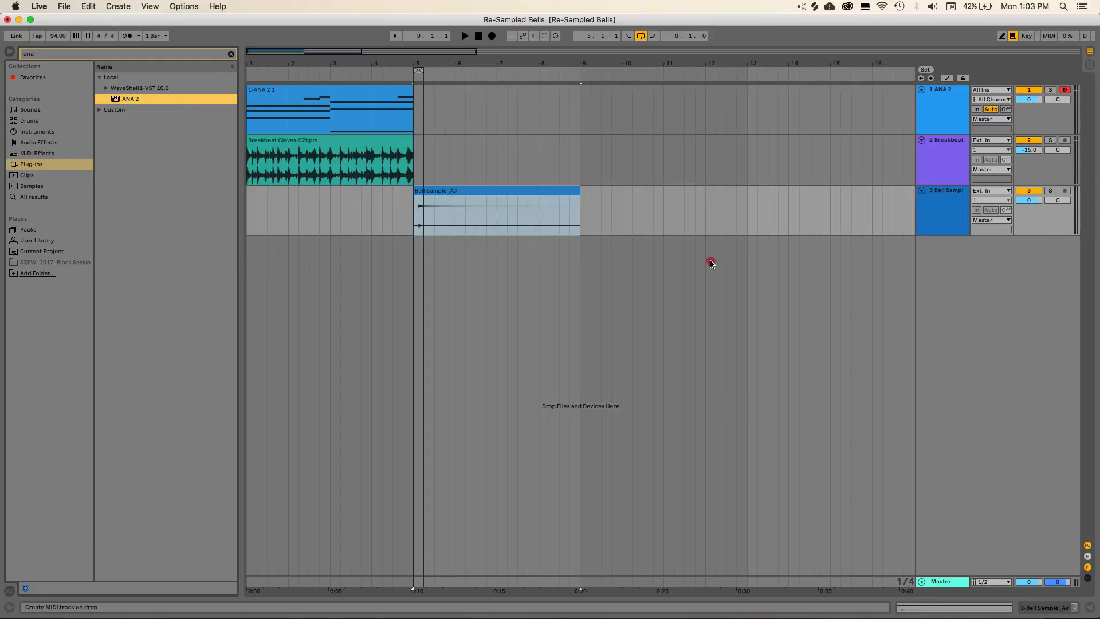
mouse_move(928, 341)
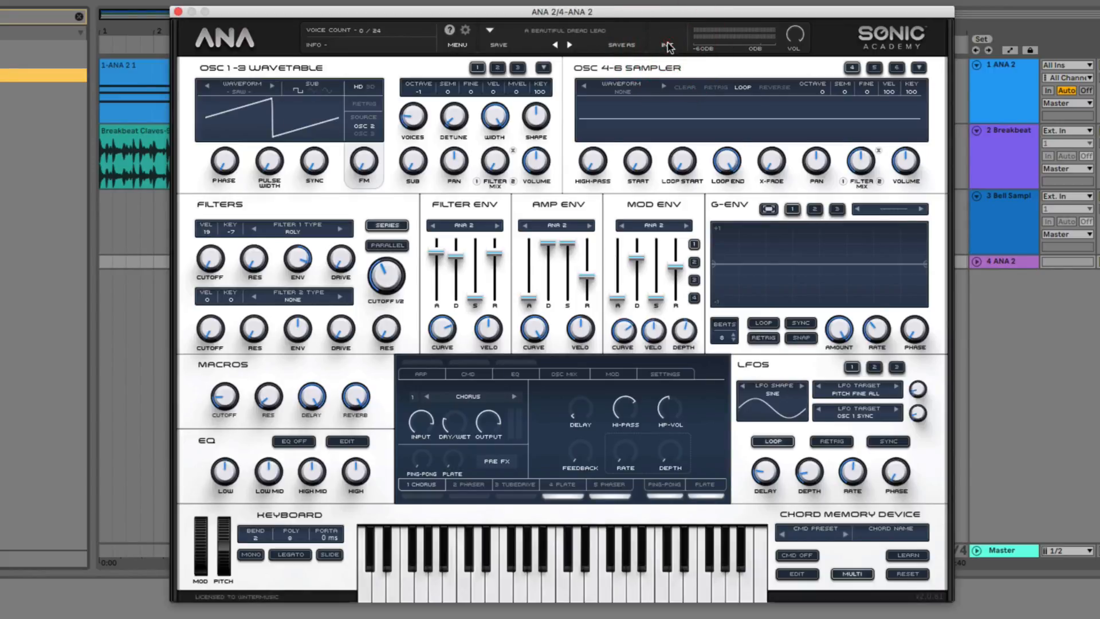
Reset ANA 2 to an INIT patch and begin importing a sample into the OSC 4-6 Sampler.
left_click(665, 43)
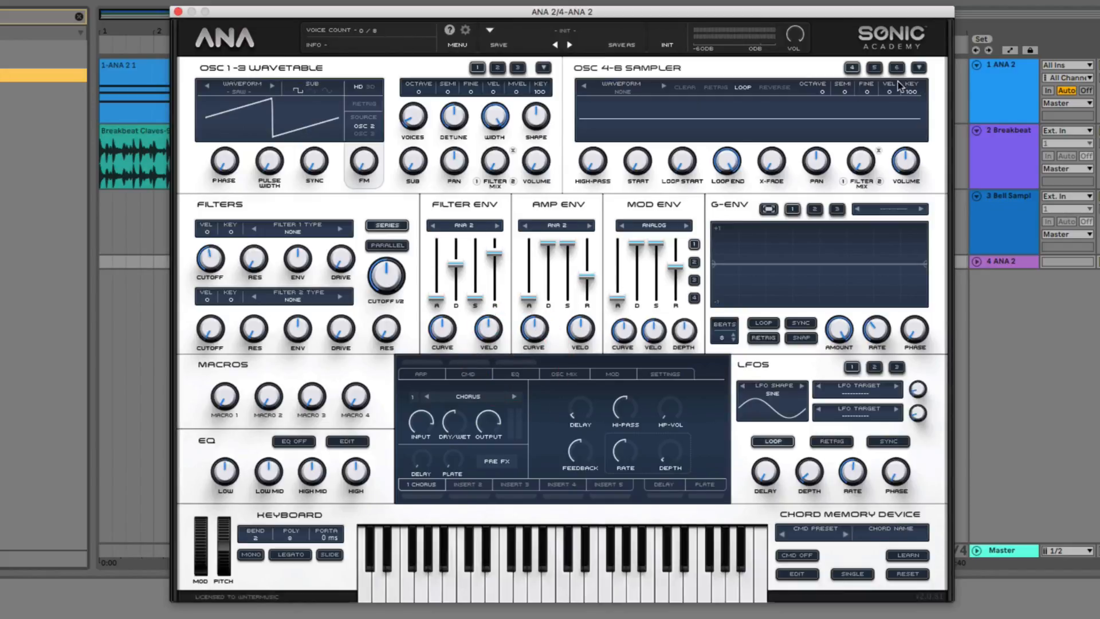
right_click(918, 67)
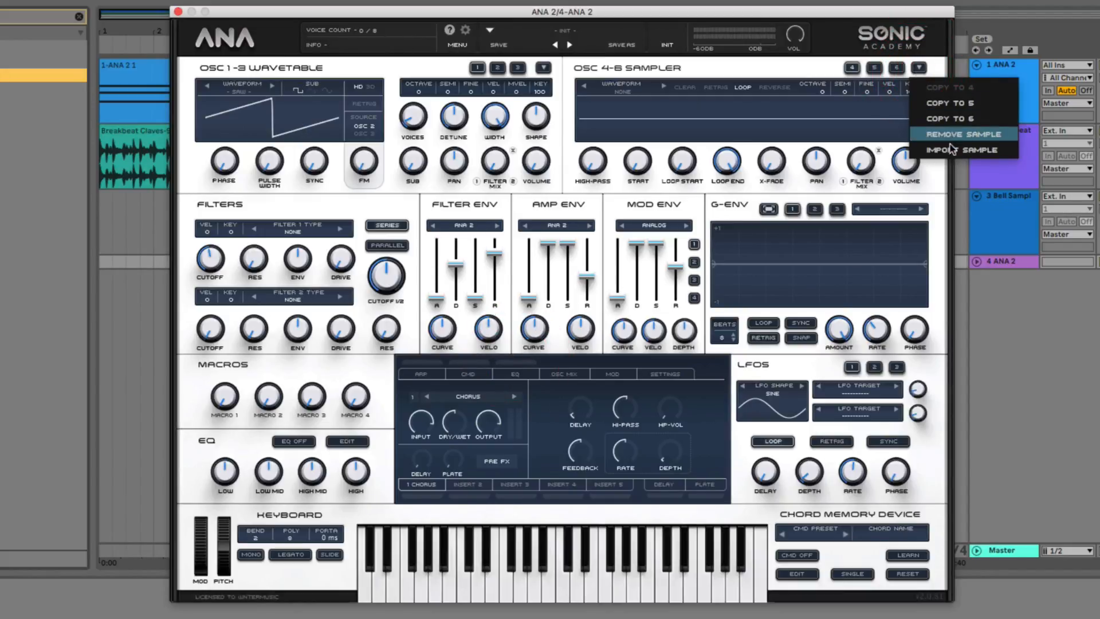
left_click(963, 150)
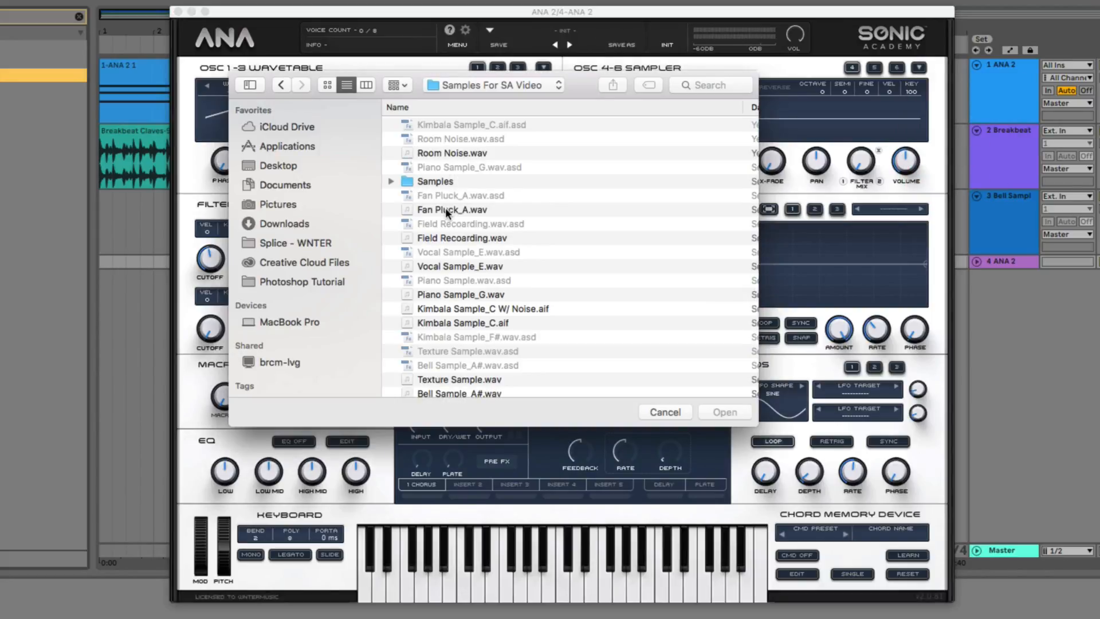
Load Bell Sample_A#.wav into the sampler and save it to the Imported folder.
scroll("down", 3)
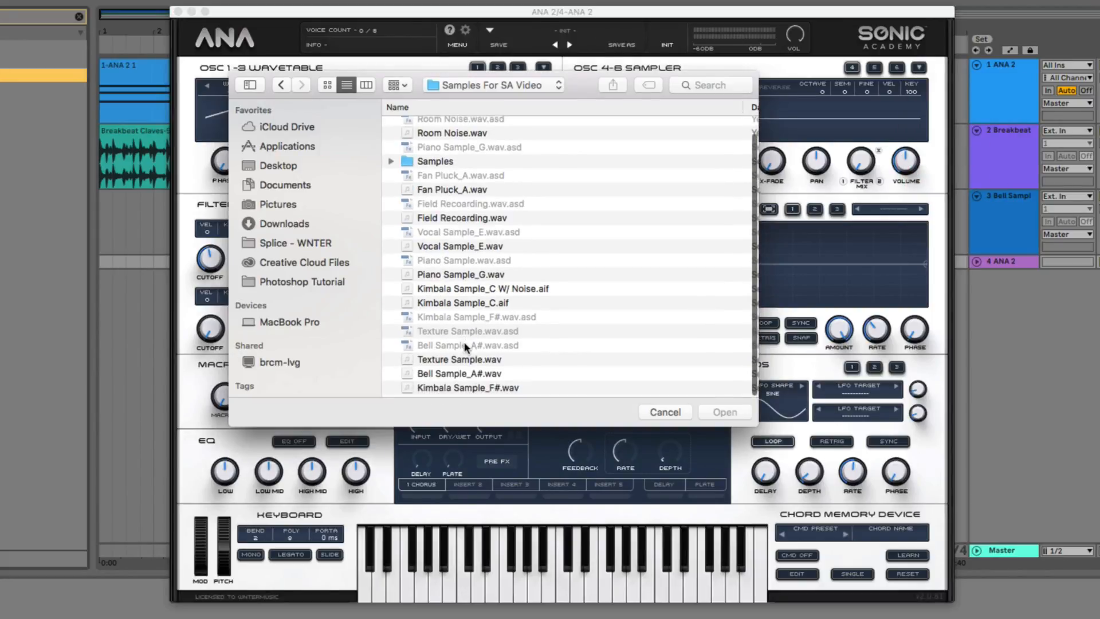
left_click(460, 375)
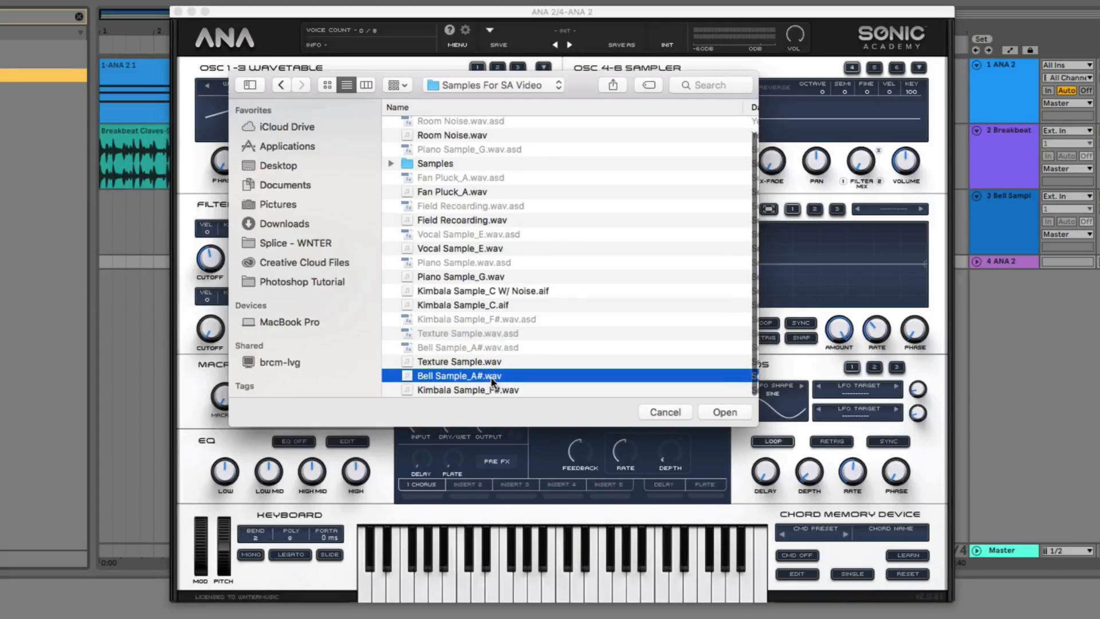
left_click(723, 411)
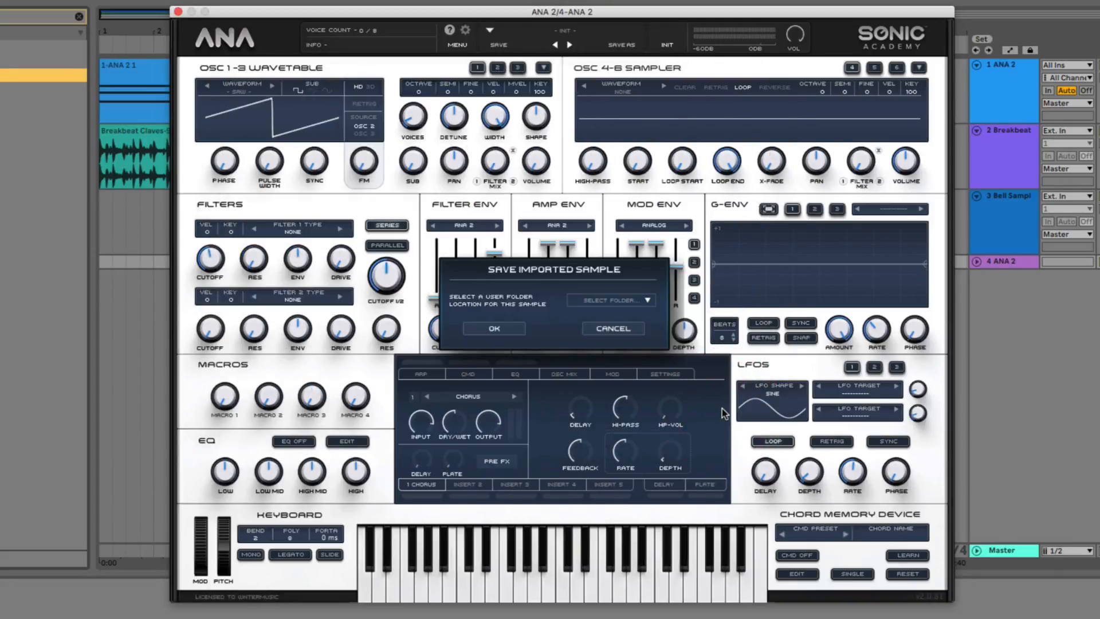
left_click(610, 300)
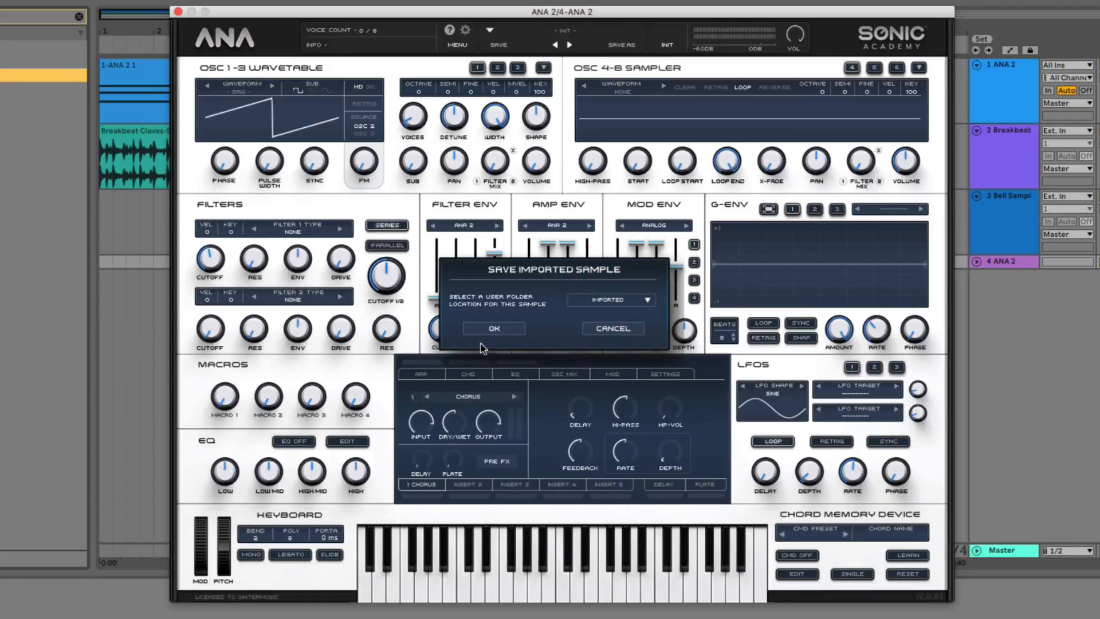
left_click(493, 328)
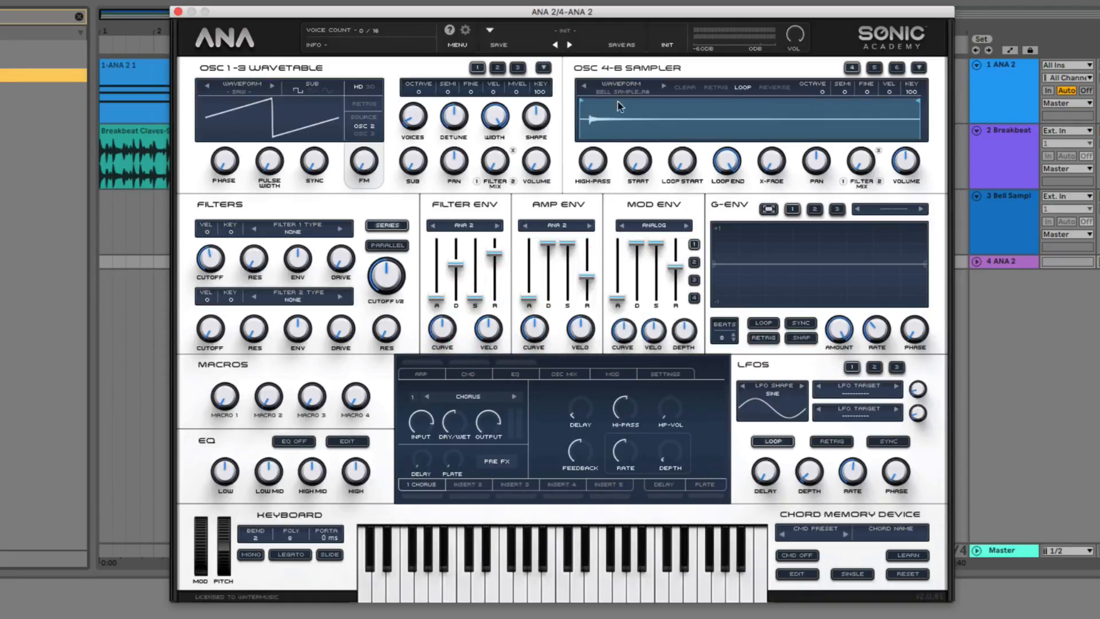
mouse_move(603, 126)
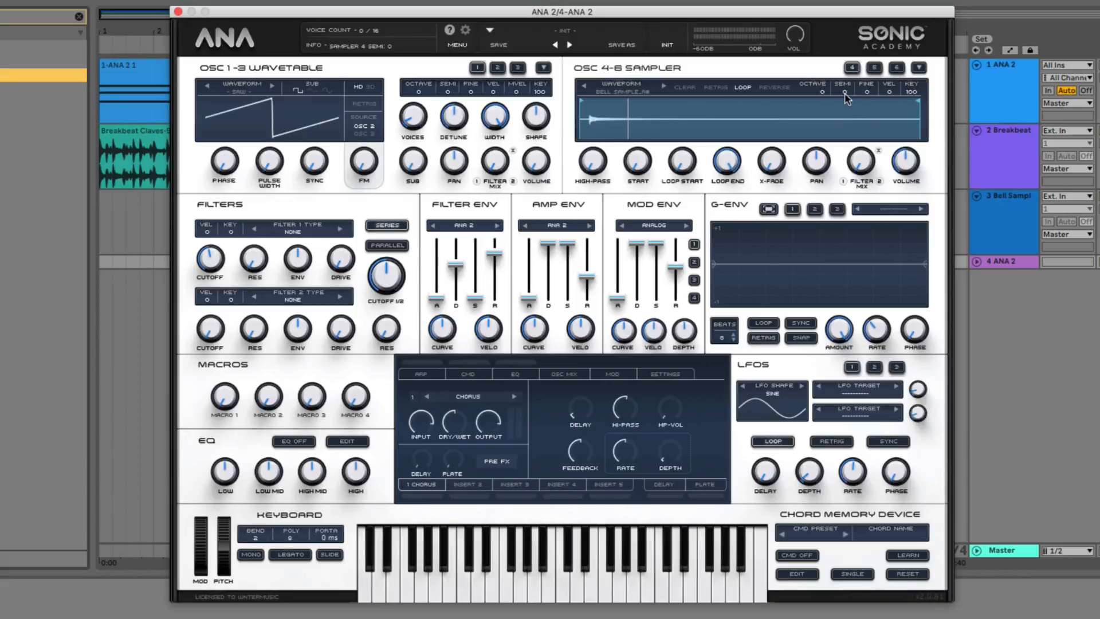
Raise the sampler's SEMI tuning to 2 semitones for the bell sample.
left_click(844, 91)
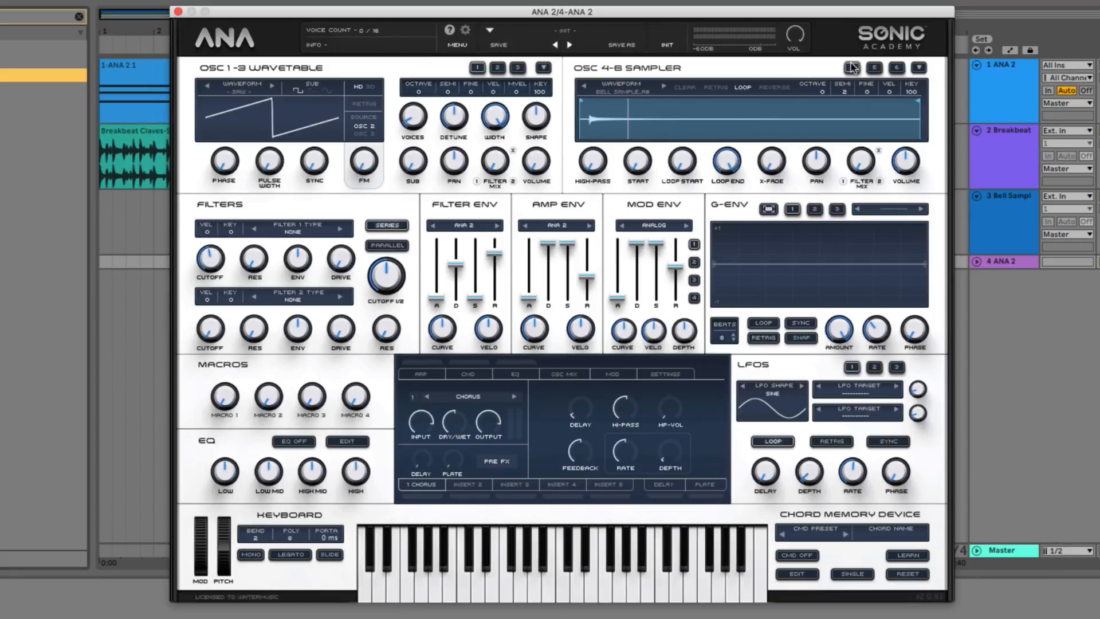
left_click(562, 568)
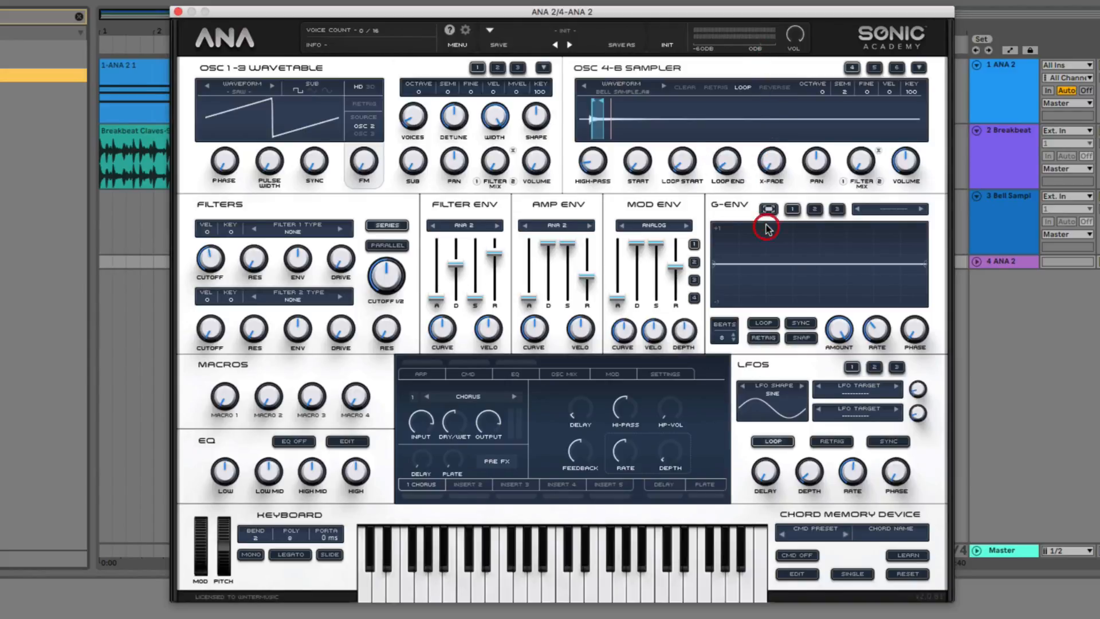
Turn up the sampler X-FADE so the short bell loop repeats smoothly.
left_click(771, 160)
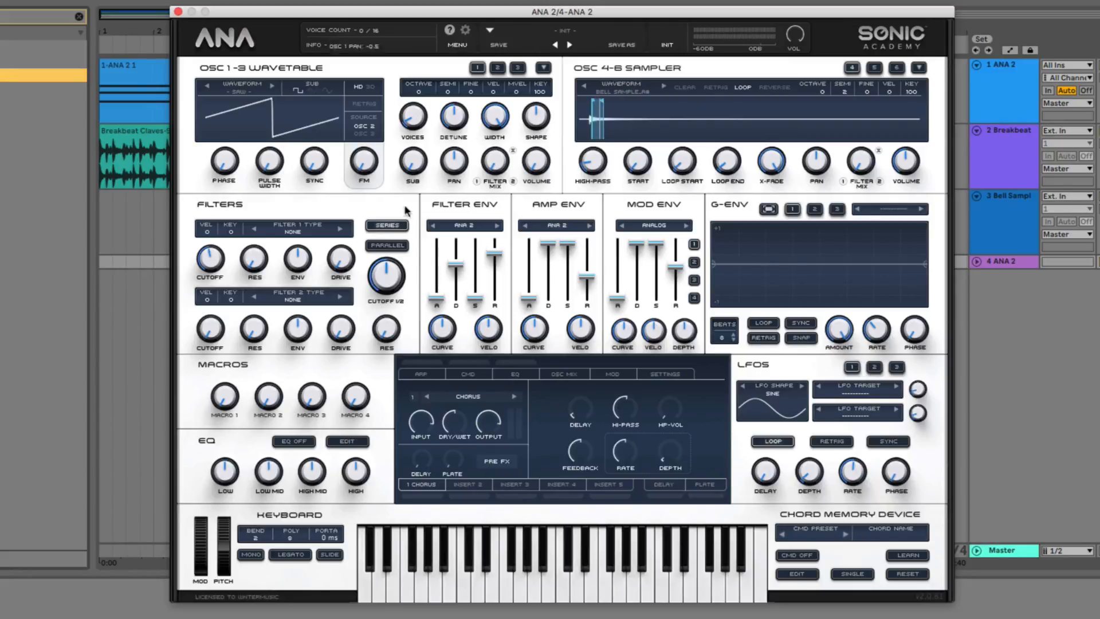
Switch on ANA 2's EQ, bypass it briefly to compare, and leave it enabled.
left_click(292, 441)
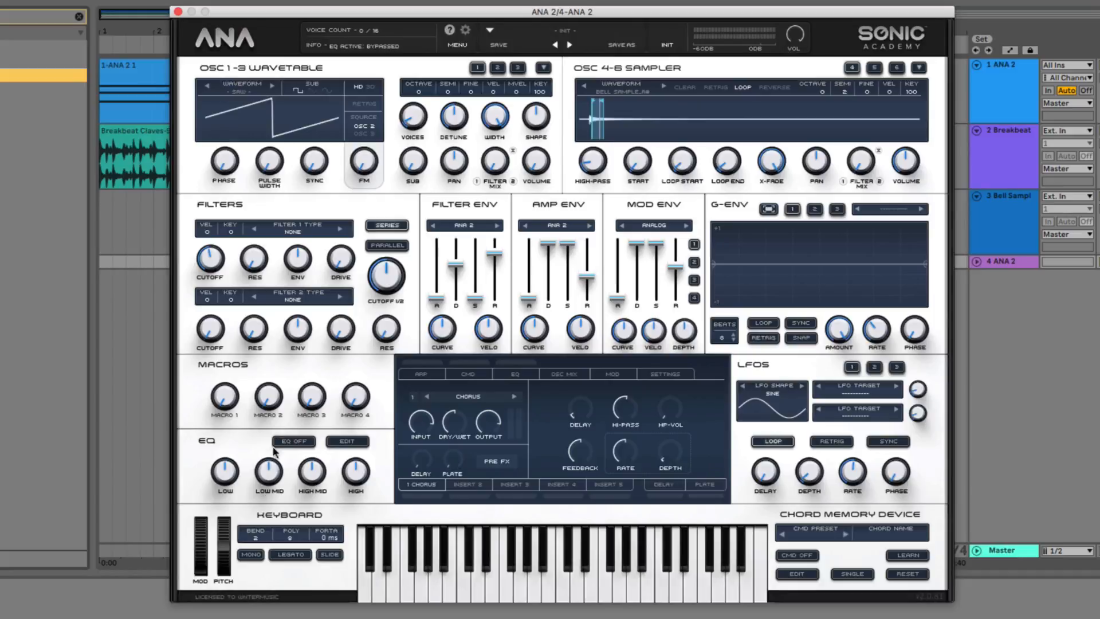
left_click(268, 399)
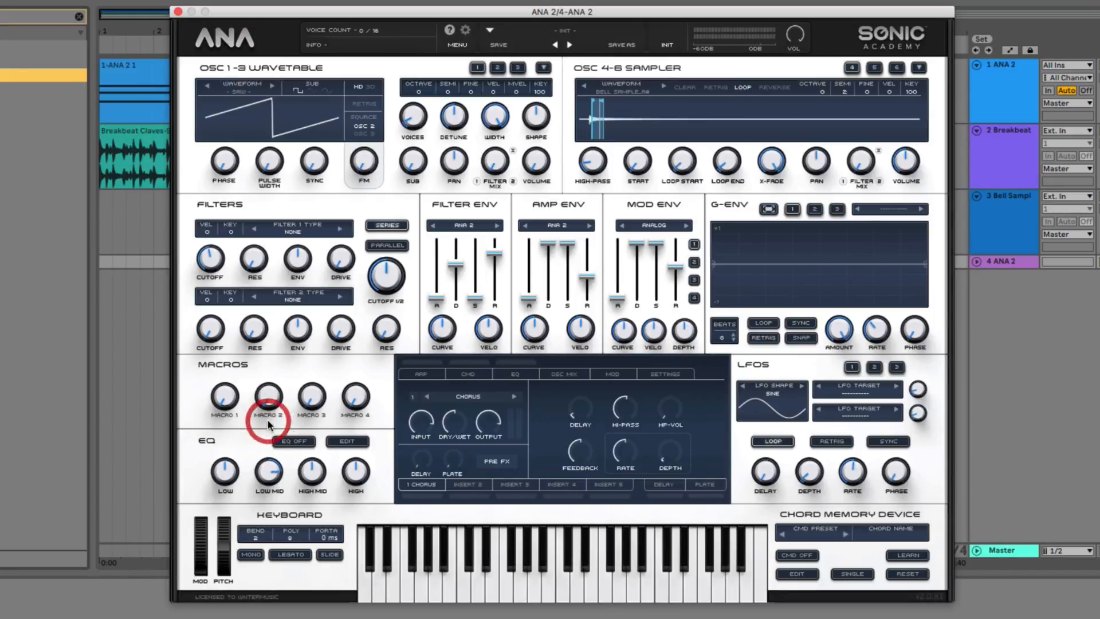
left_click(293, 442)
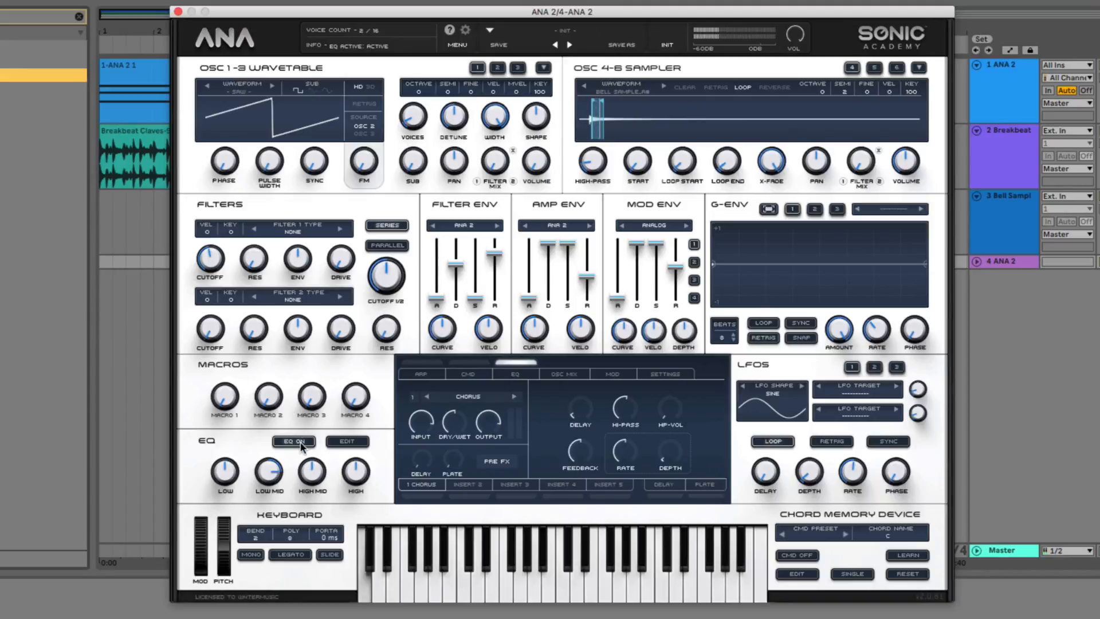
left_click(293, 441)
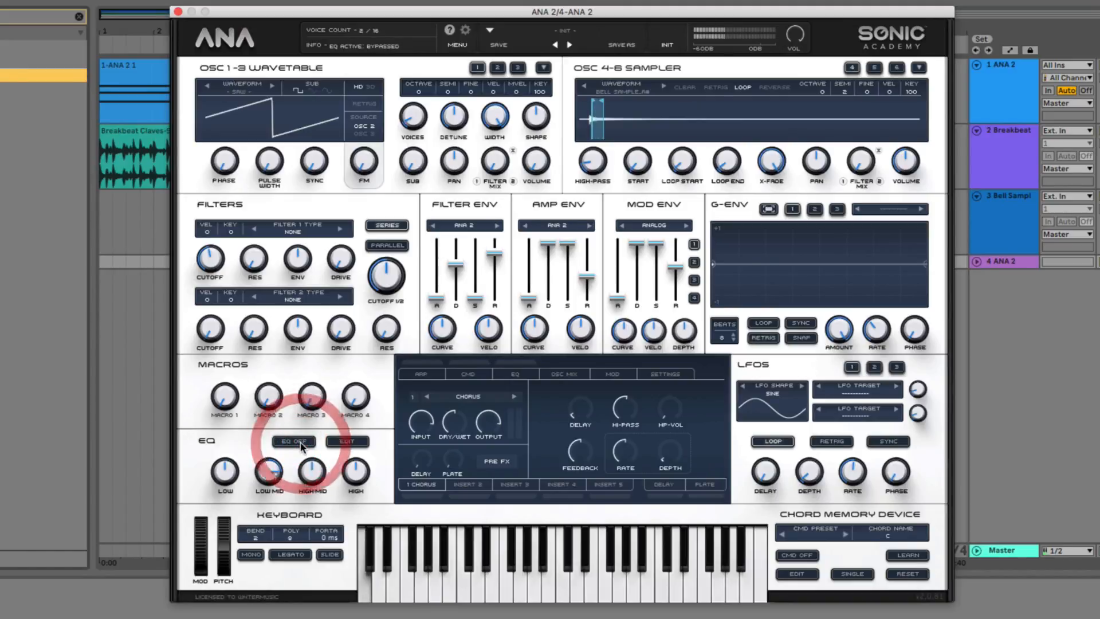
left_click(292, 441)
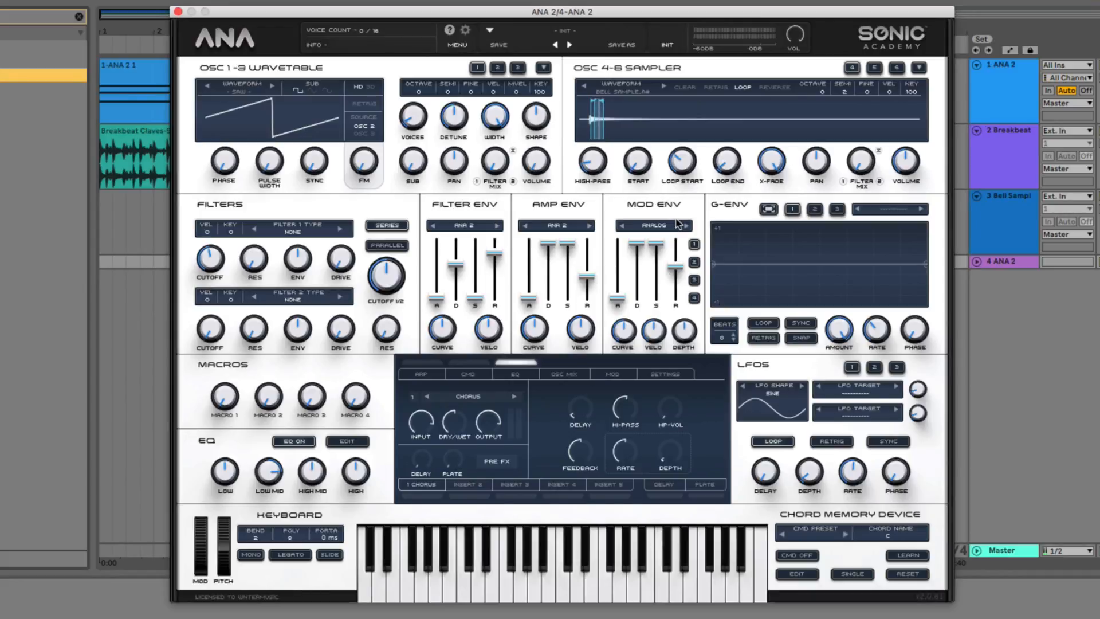
mouse_move(700, 196)
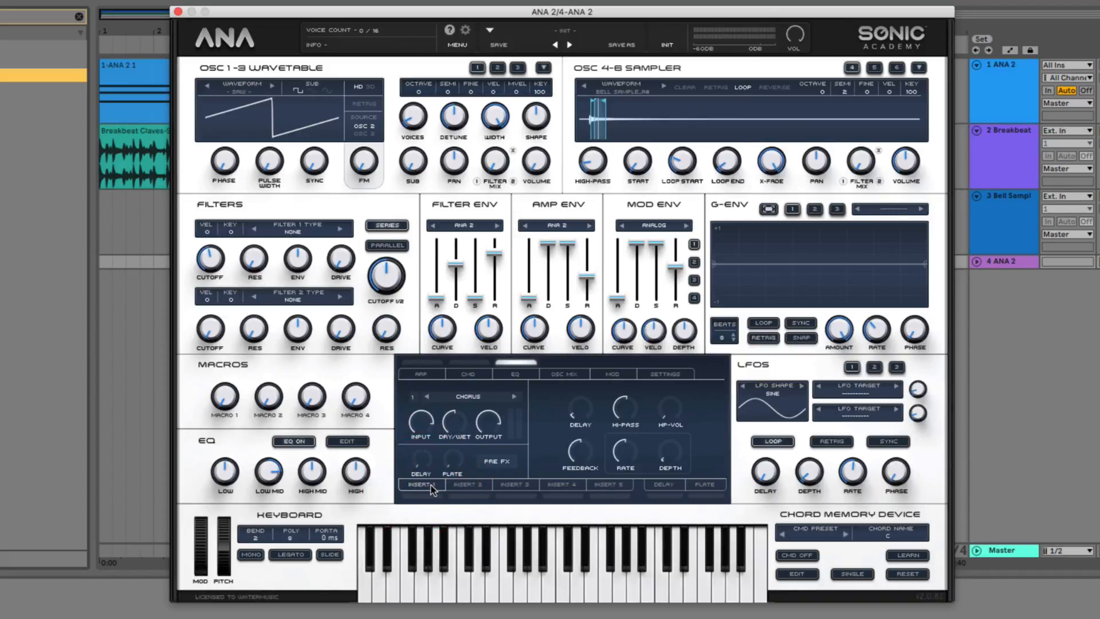
Replace the Insert 1 chorus with Reverb and Delays > Ping-Pong and move to Insert 2.
left_click(468, 396)
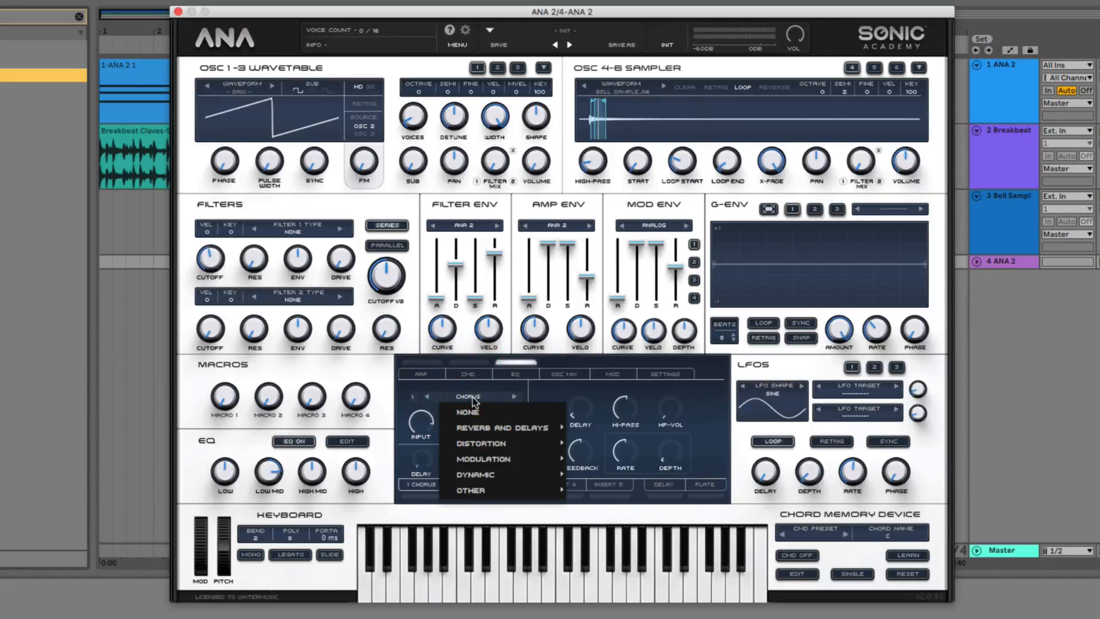
left_click(502, 427)
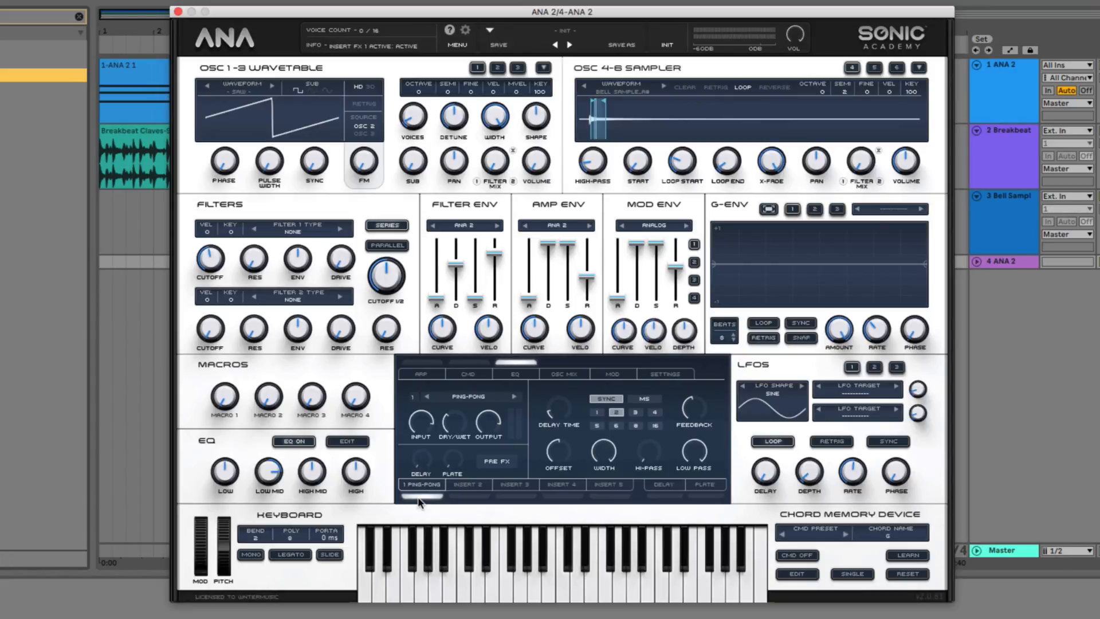
left_click(468, 485)
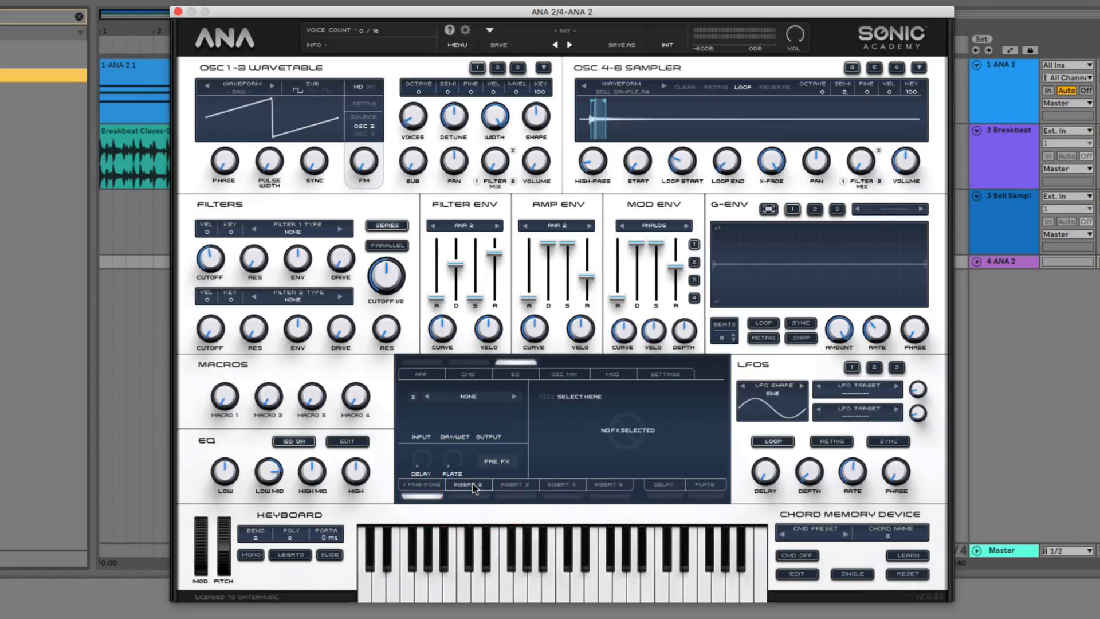
Load Modulation > Ensemble into the Insert 2 effect slot.
left_click(467, 395)
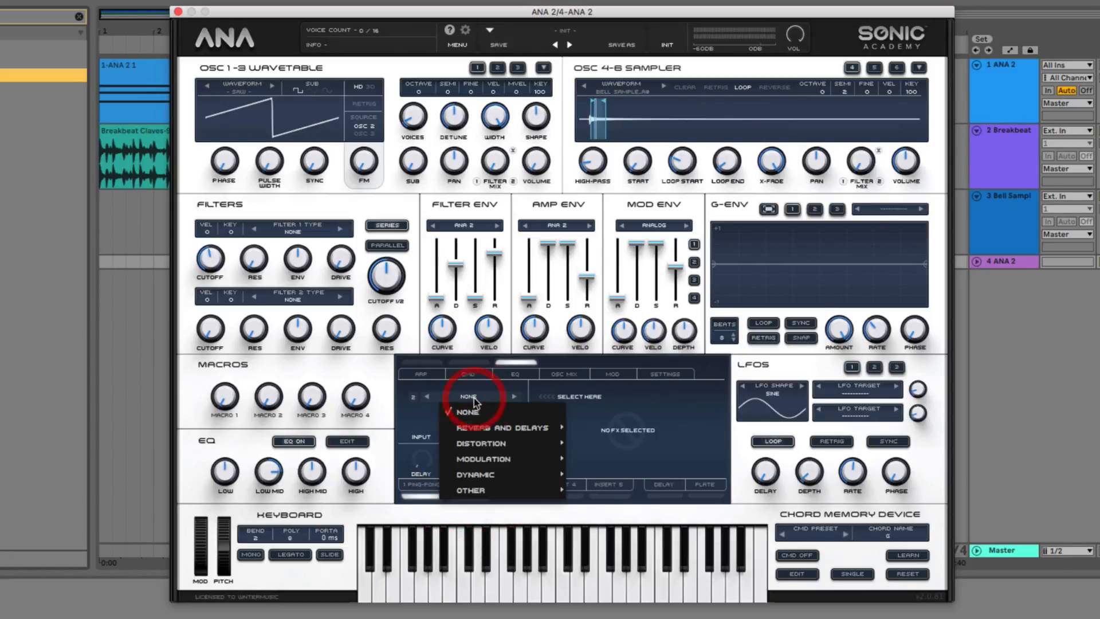
mouse_move(481, 443)
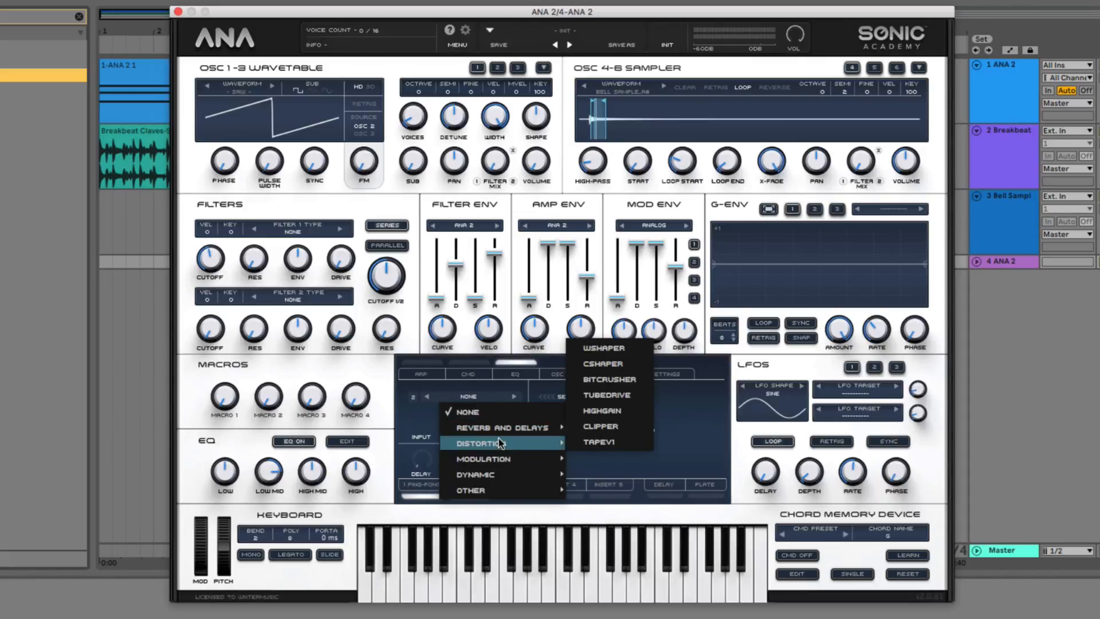
left_click(482, 459)
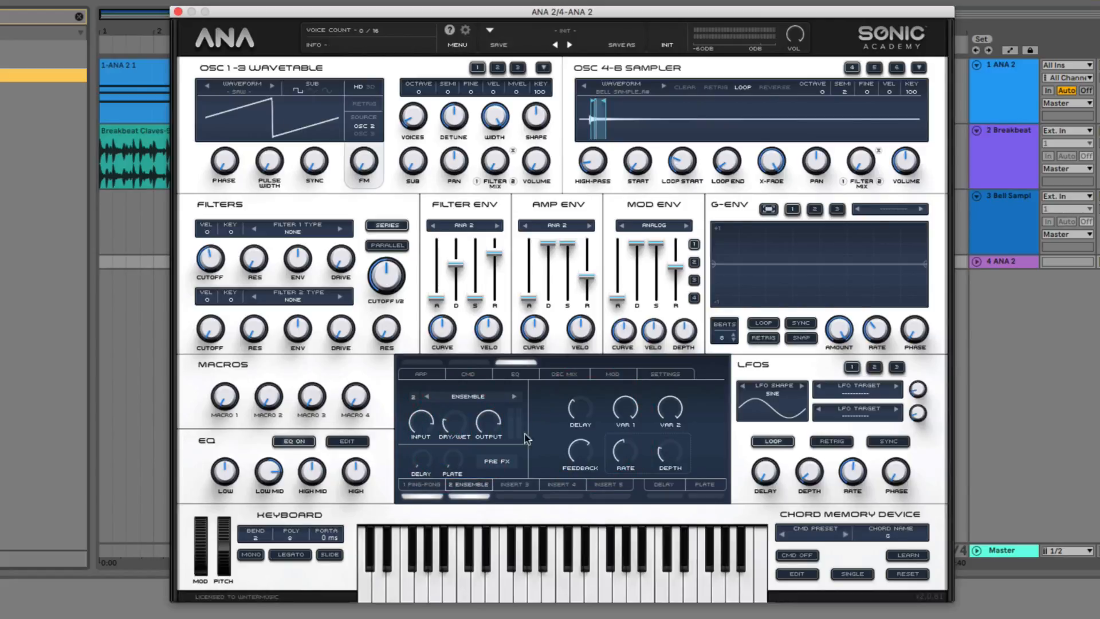
mouse_move(522, 436)
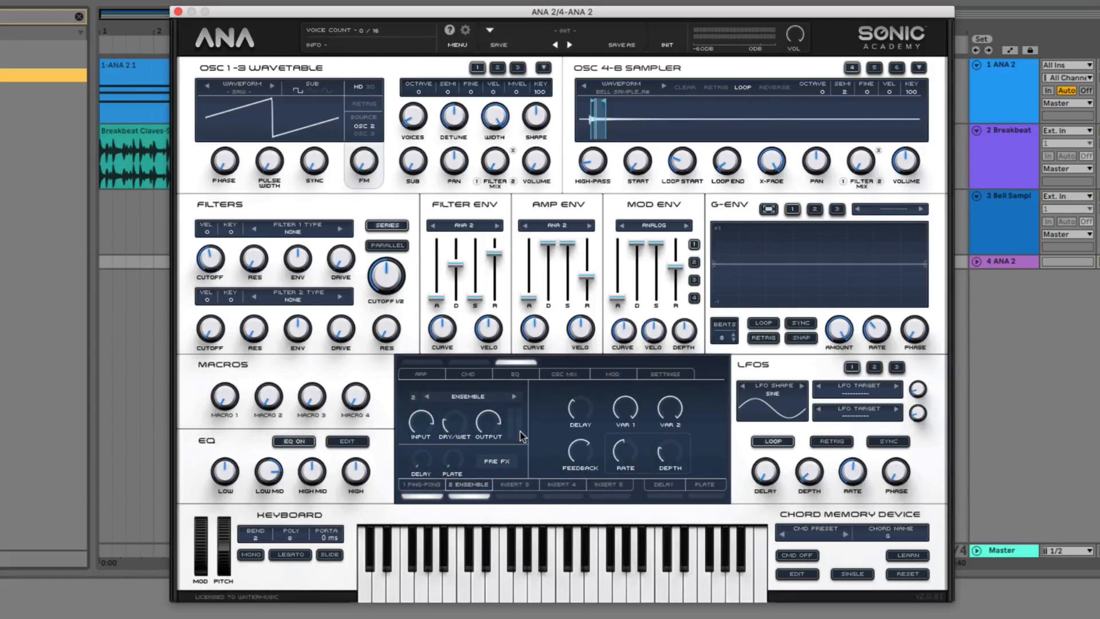
left_click(466, 485)
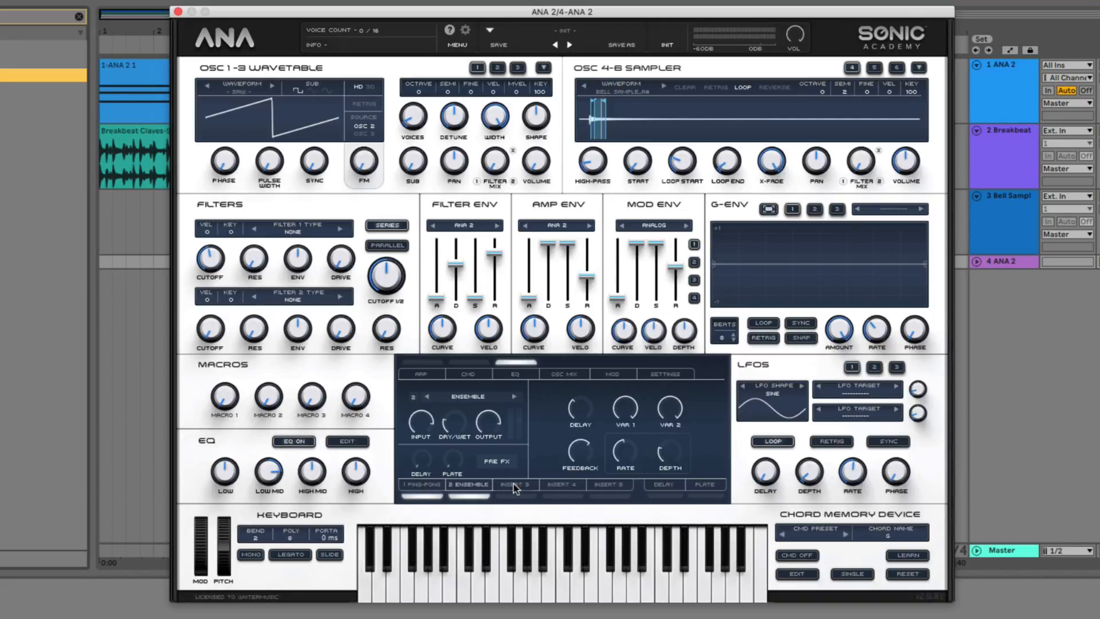
Load the TapeV1 distortion effect into ANA 2's third insert slot.
left_click(516, 485)
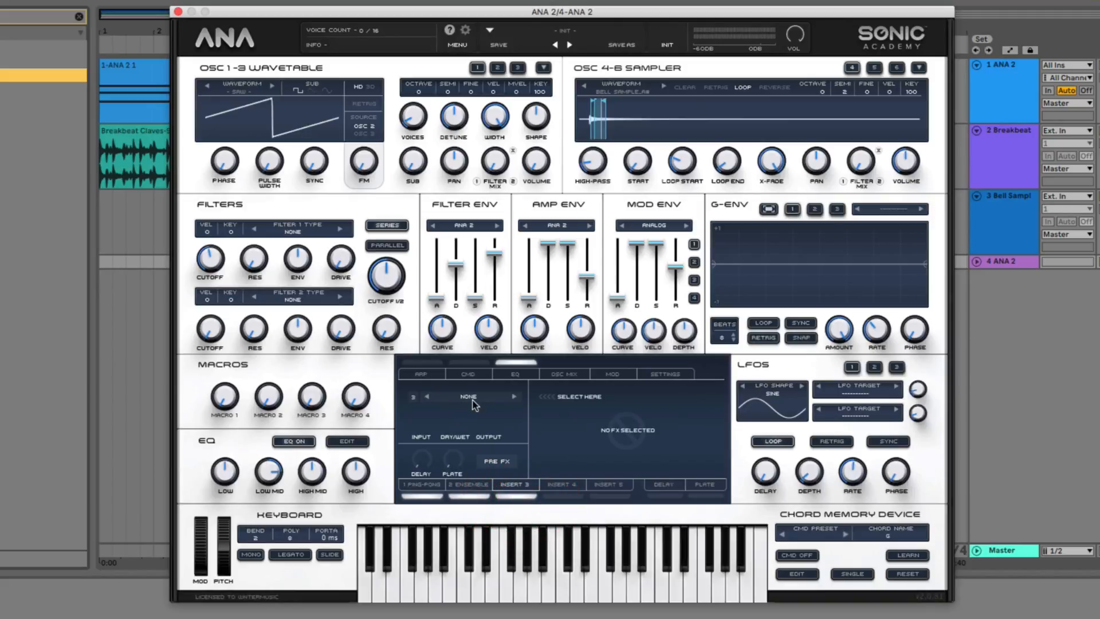
left_click(468, 396)
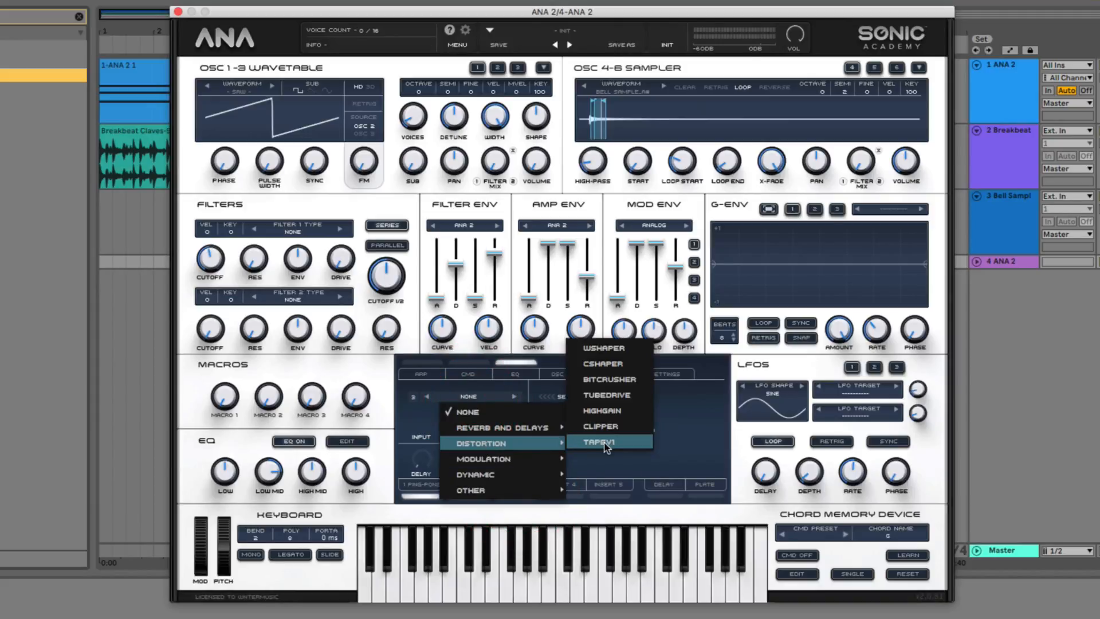
left_click(597, 442)
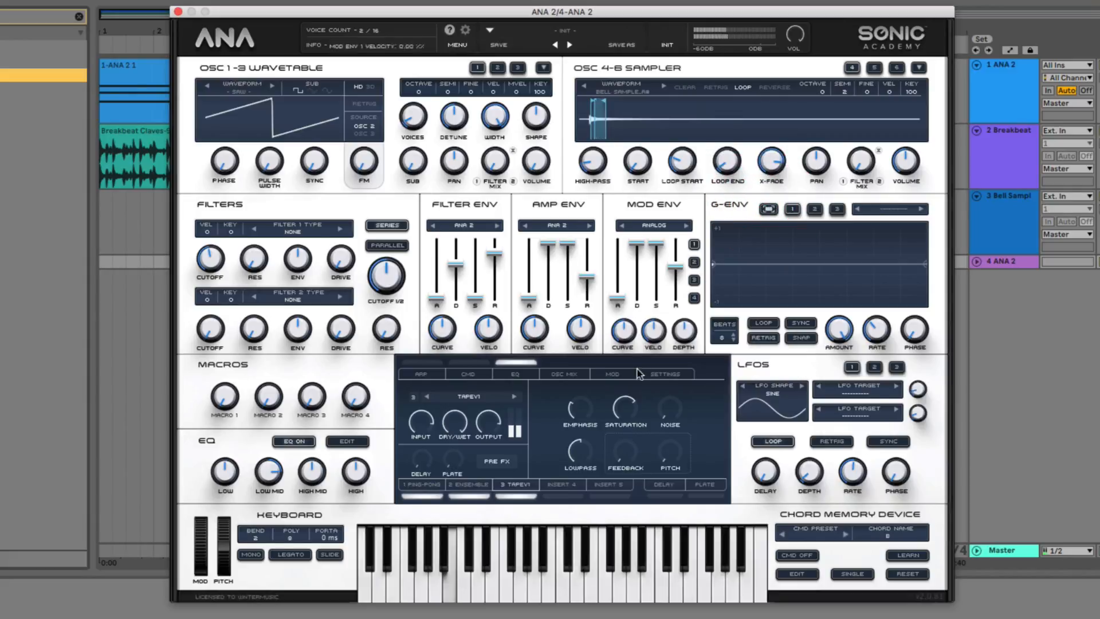
left_click(515, 484)
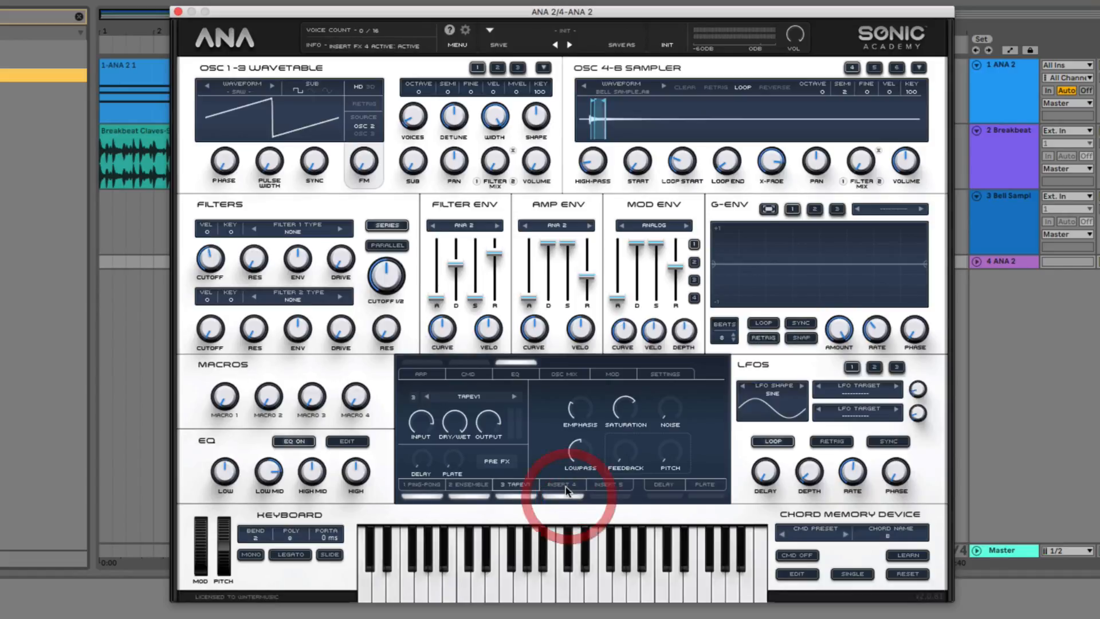
Load the Hall reverb into ANA 2's fourth insert slot.
left_click(561, 485)
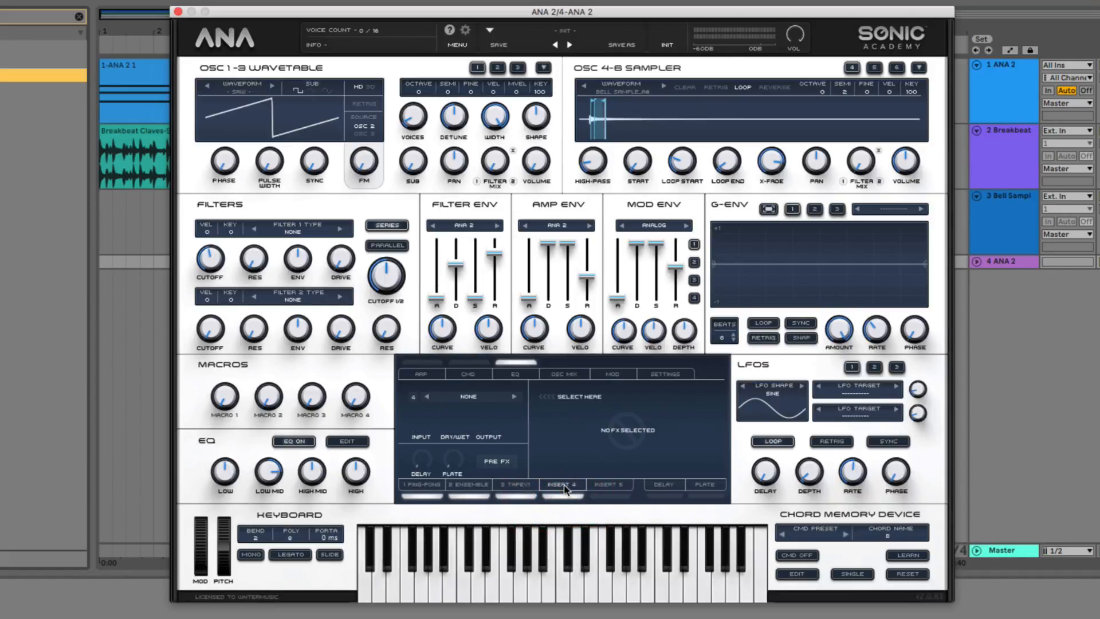
left_click(467, 396)
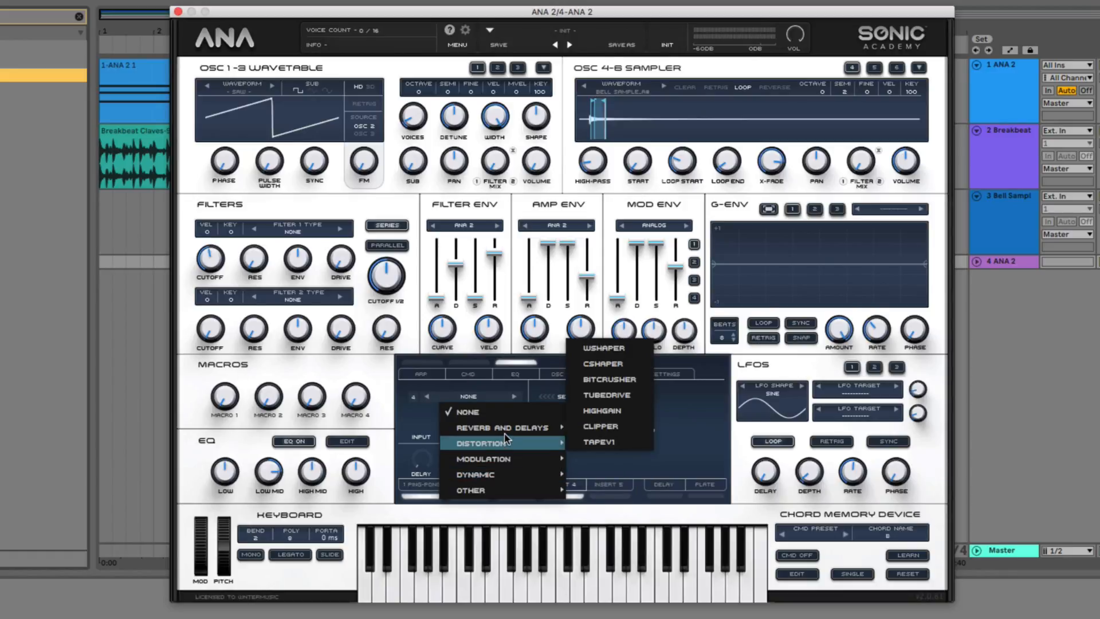
left_click(488, 427)
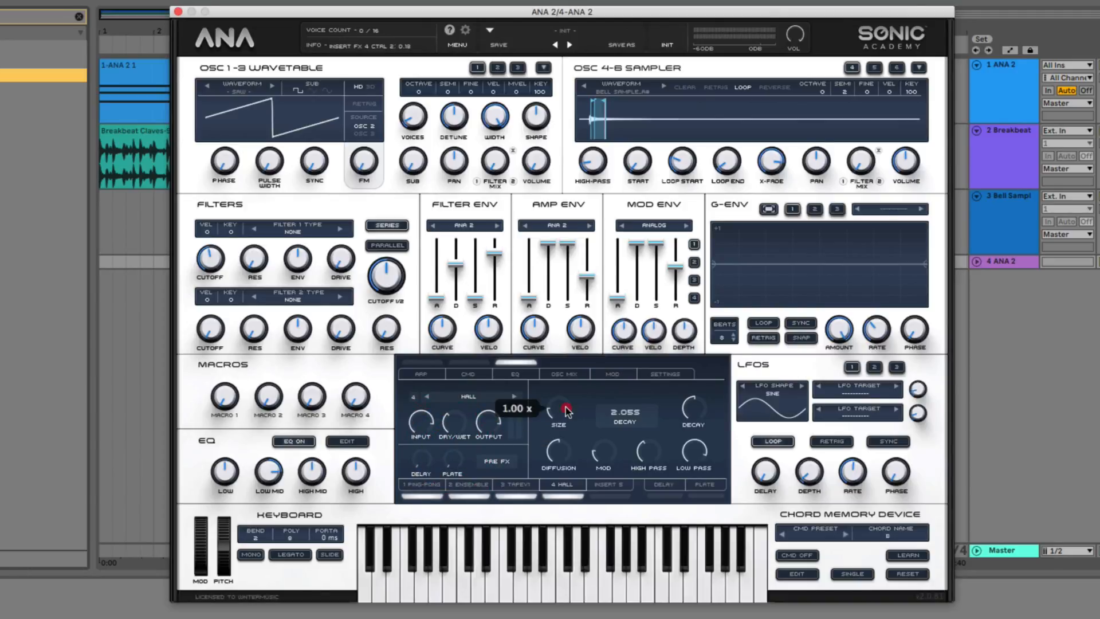
mouse_move(566, 388)
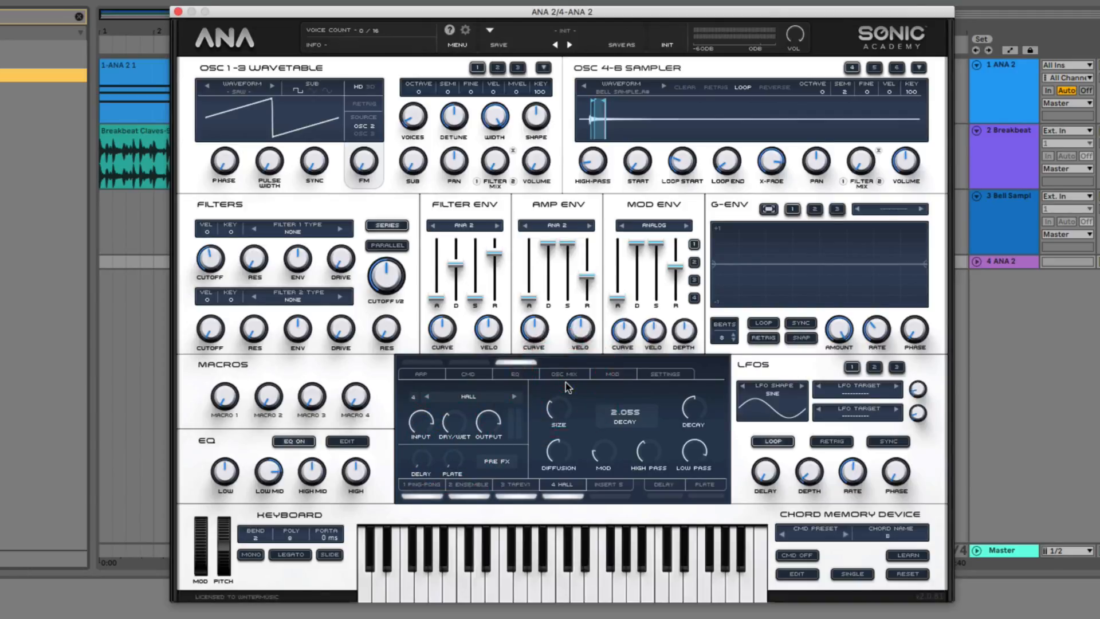
mouse_move(511, 472)
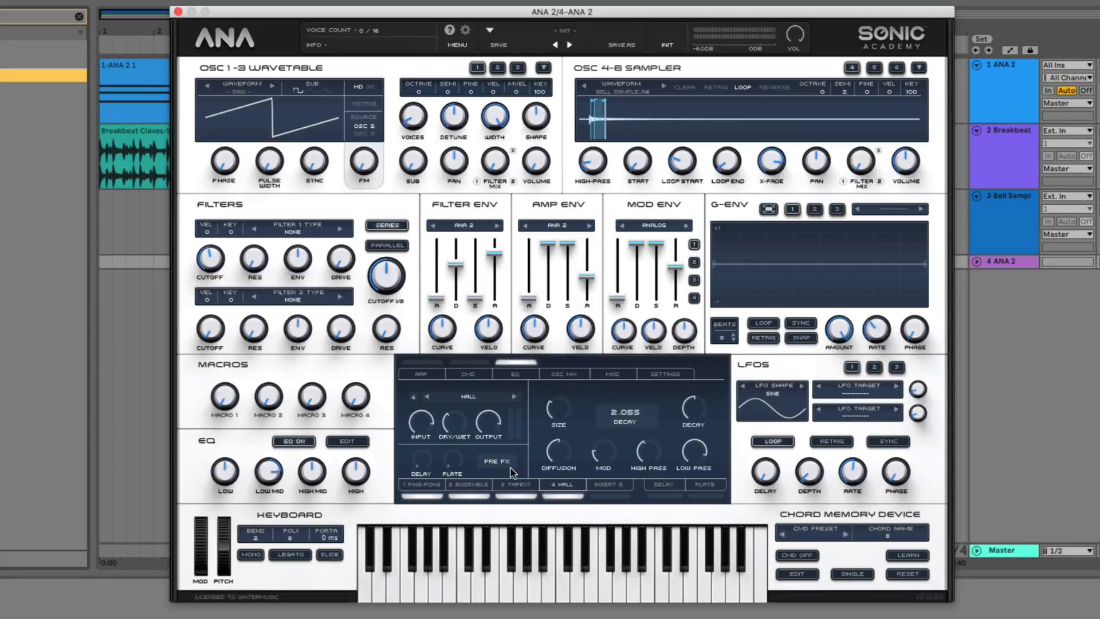
left_click(561, 485)
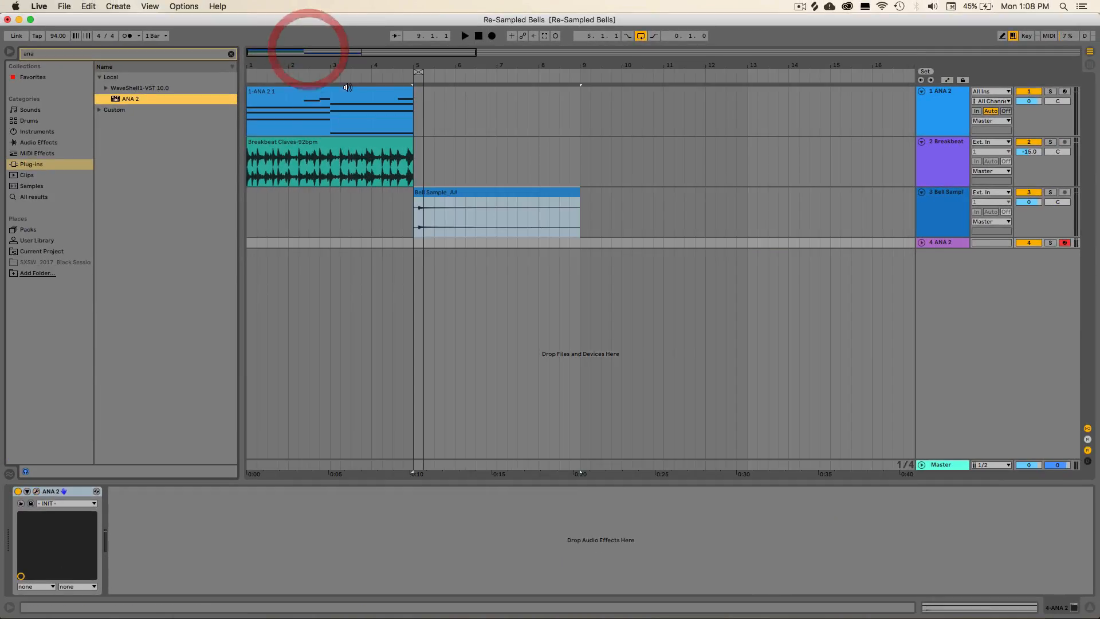
Copy the ANA 2 1 MIDI clip onto track 4 and bring up the ANA 2 synth editor.
left_click(344, 91)
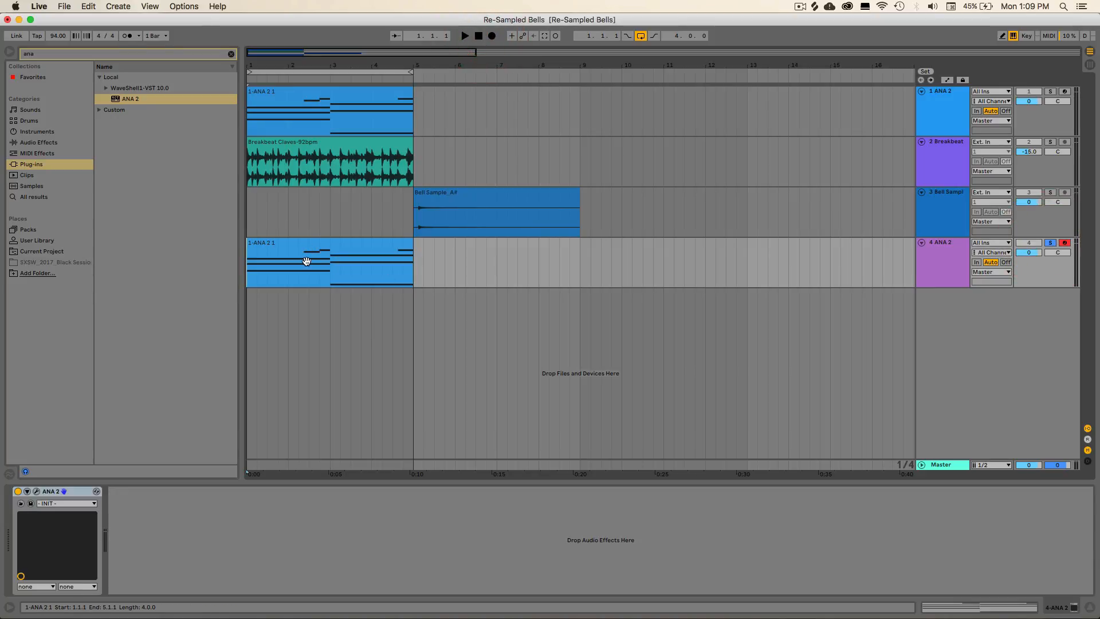
left_click(465, 36)
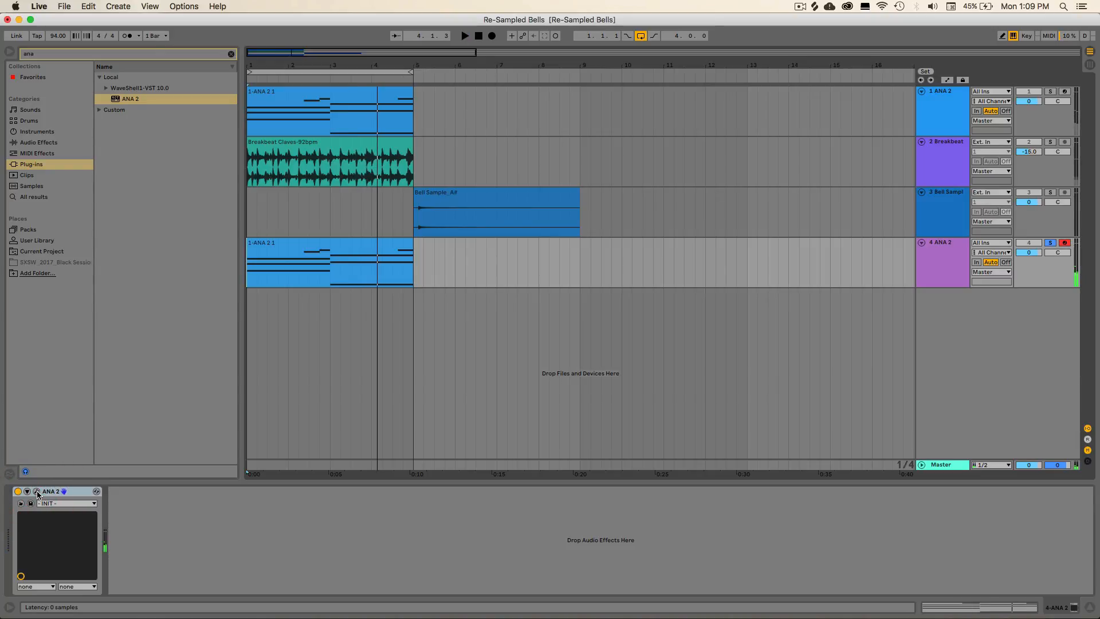
left_click(37, 494)
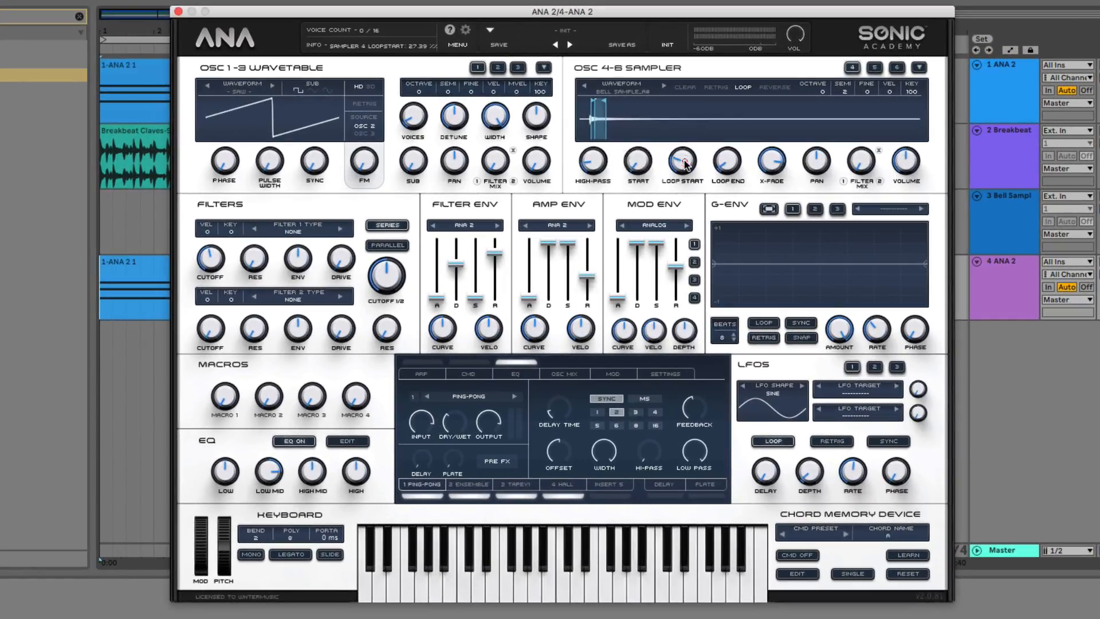
left_click(637, 162)
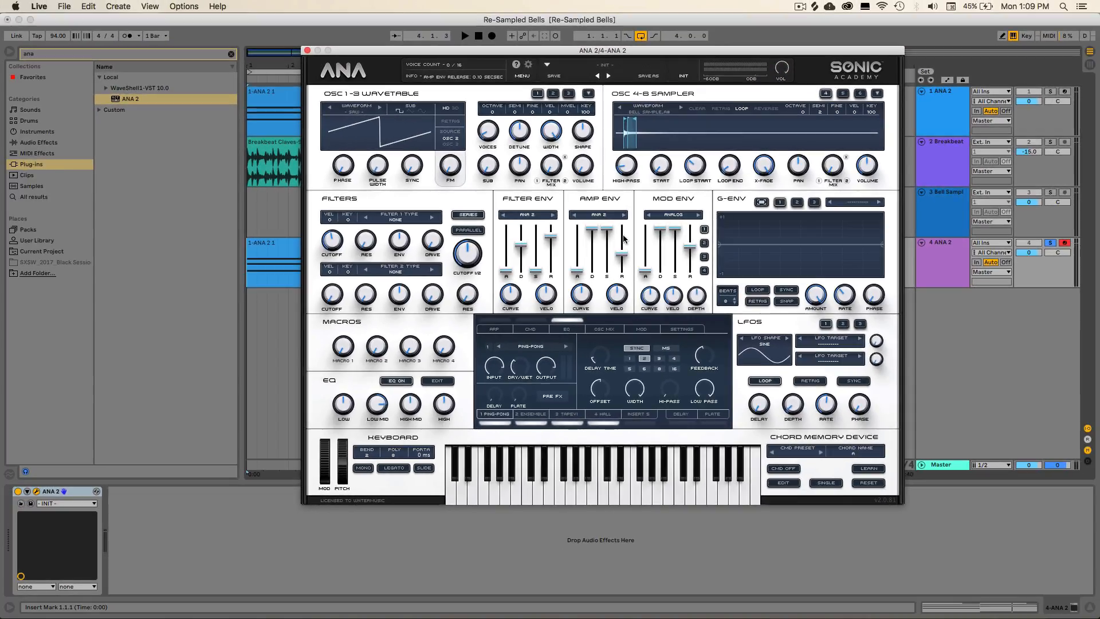
left_click(307, 50)
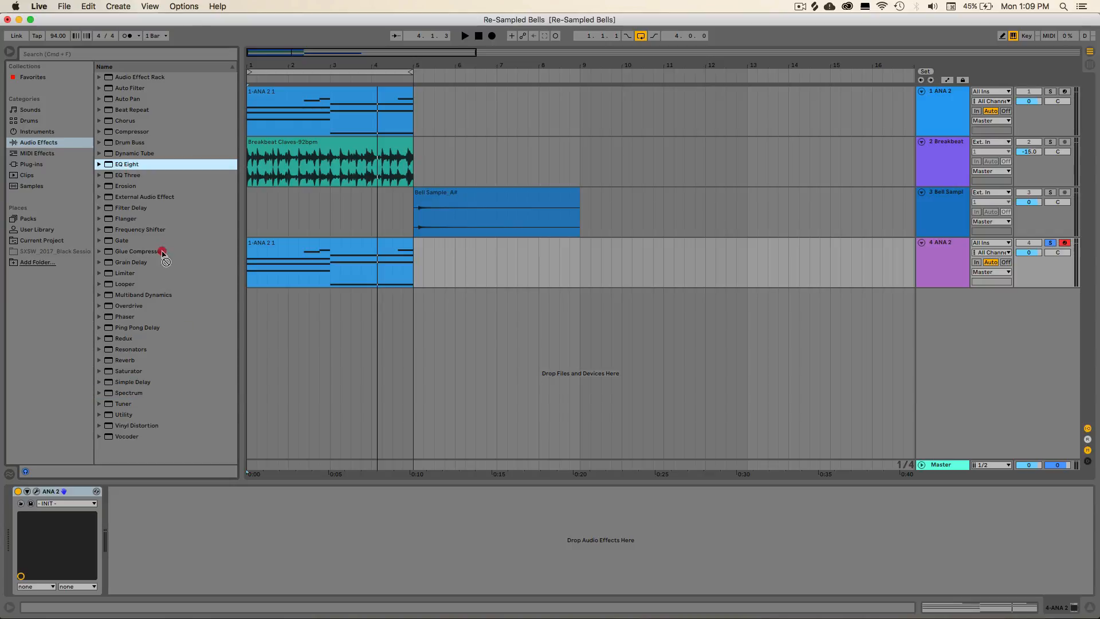
Add an EQ Eight after ANA 2 with its high band cut near 10.2 kHz, then show the clip's notes.
double_click(126, 164)
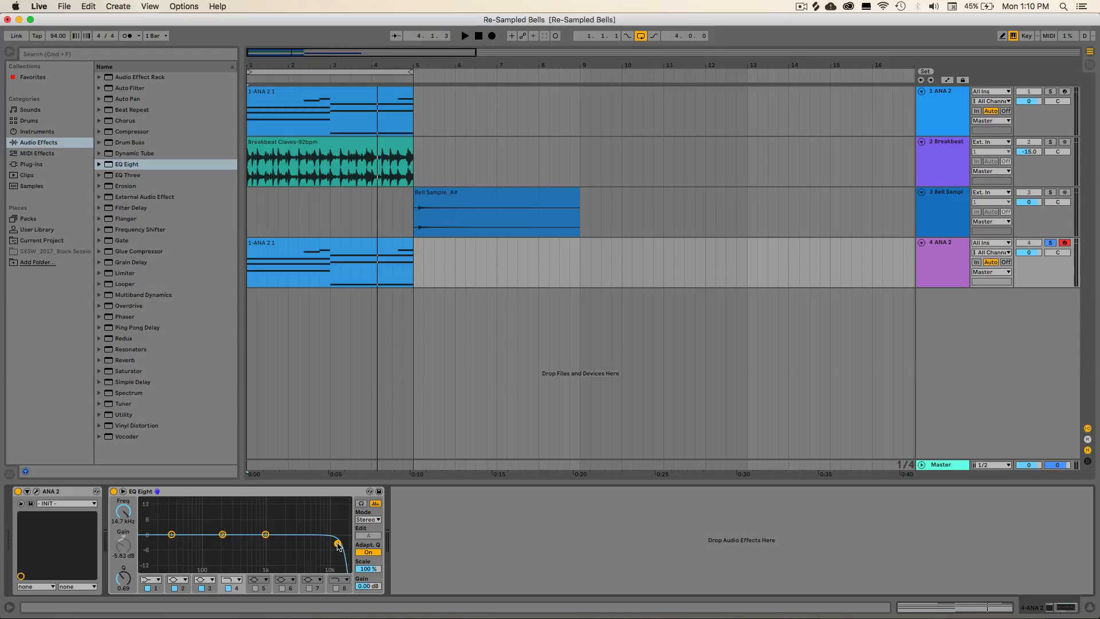
left_click(465, 35)
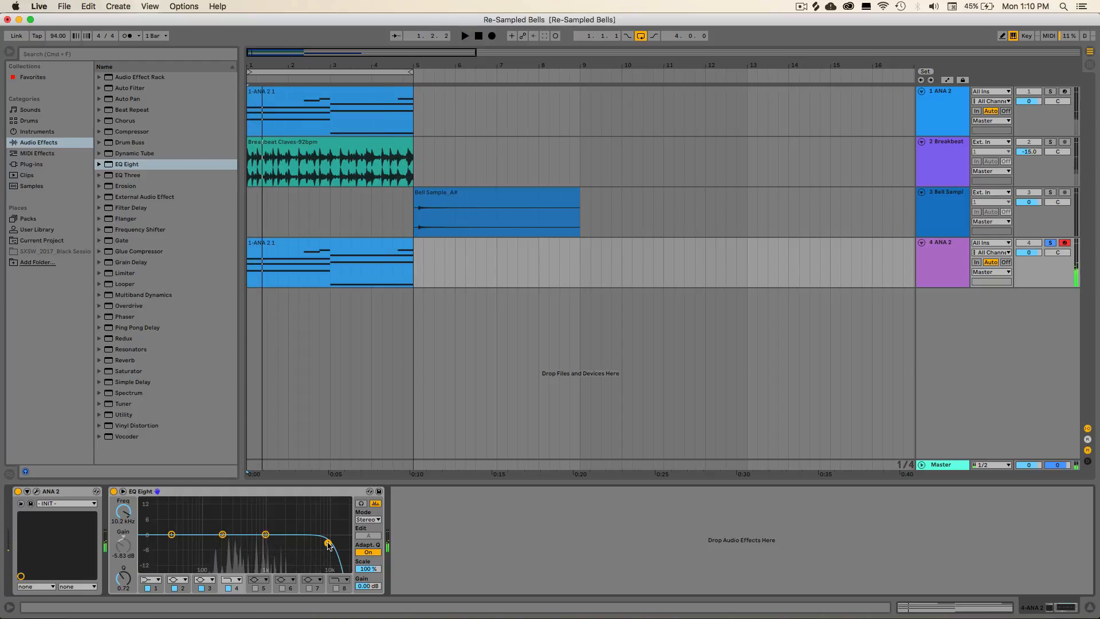
double_click(330, 91)
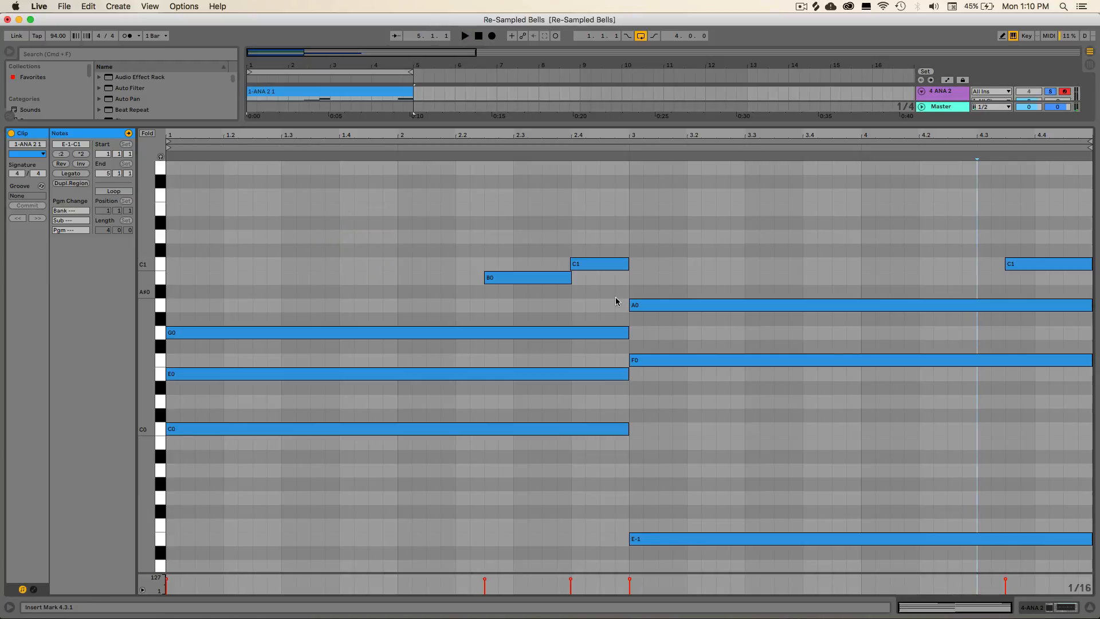